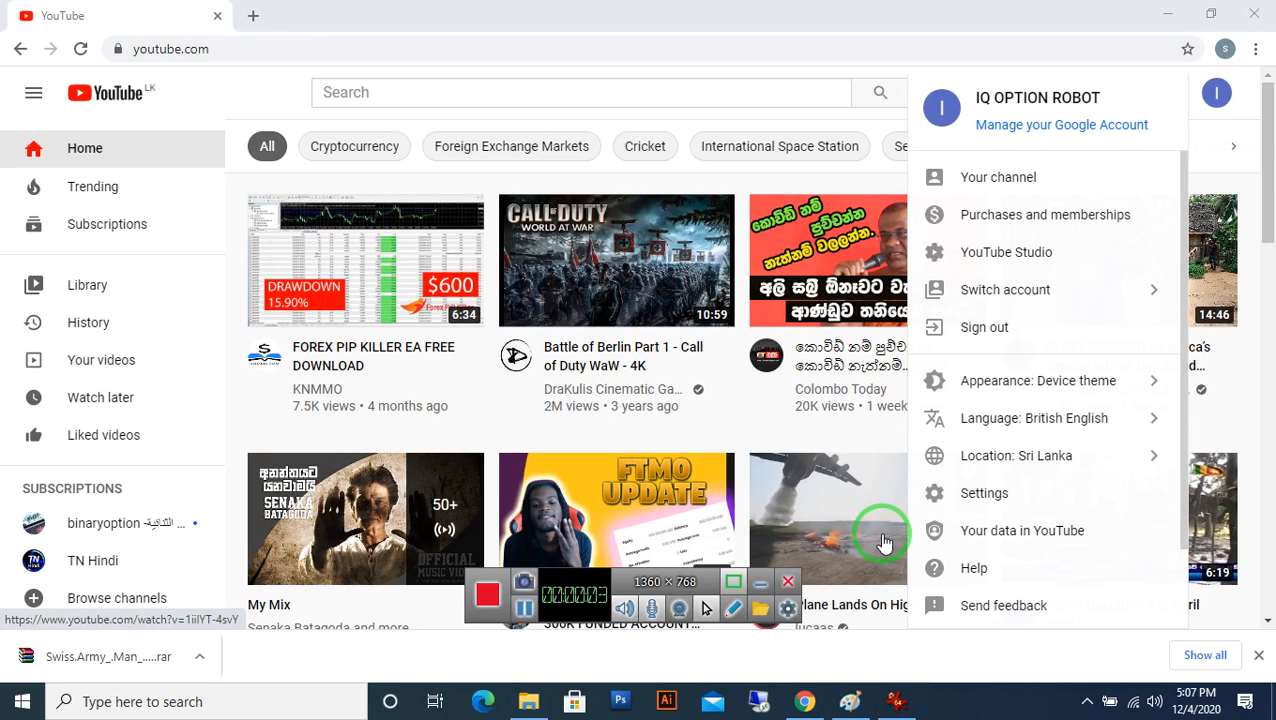
mouse_move(1057, 290)
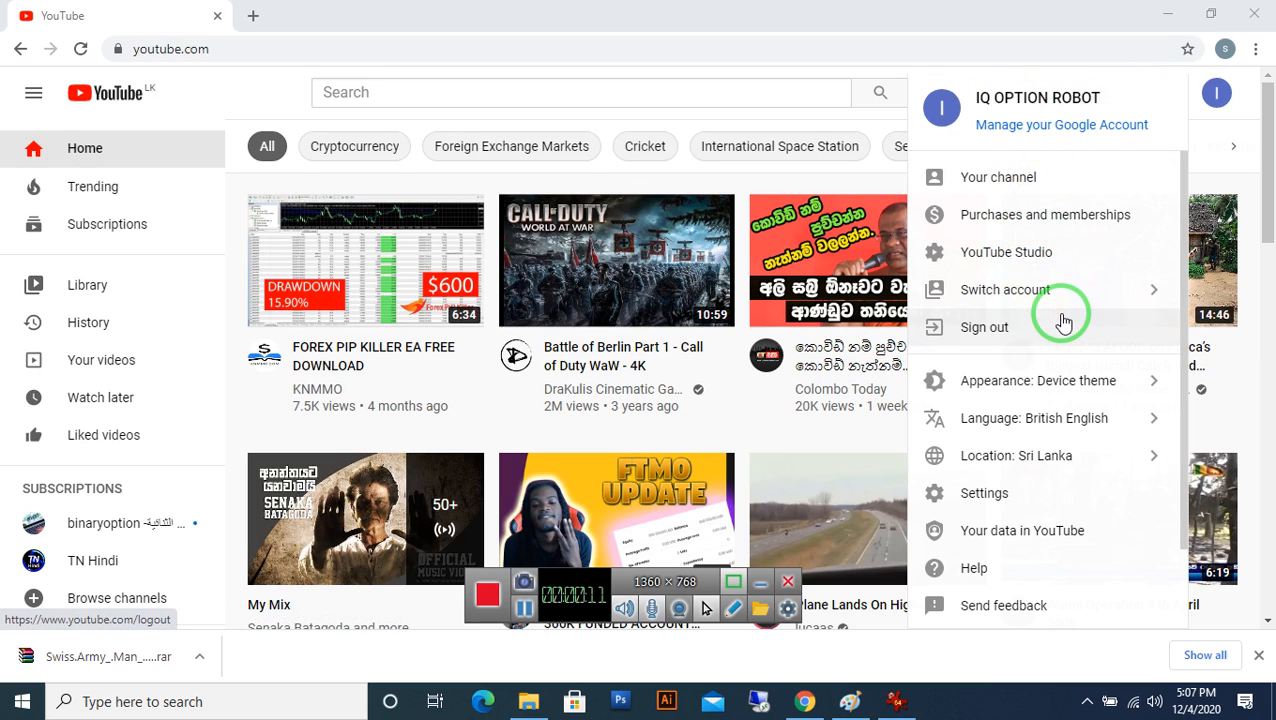
mouse_move(1040, 322)
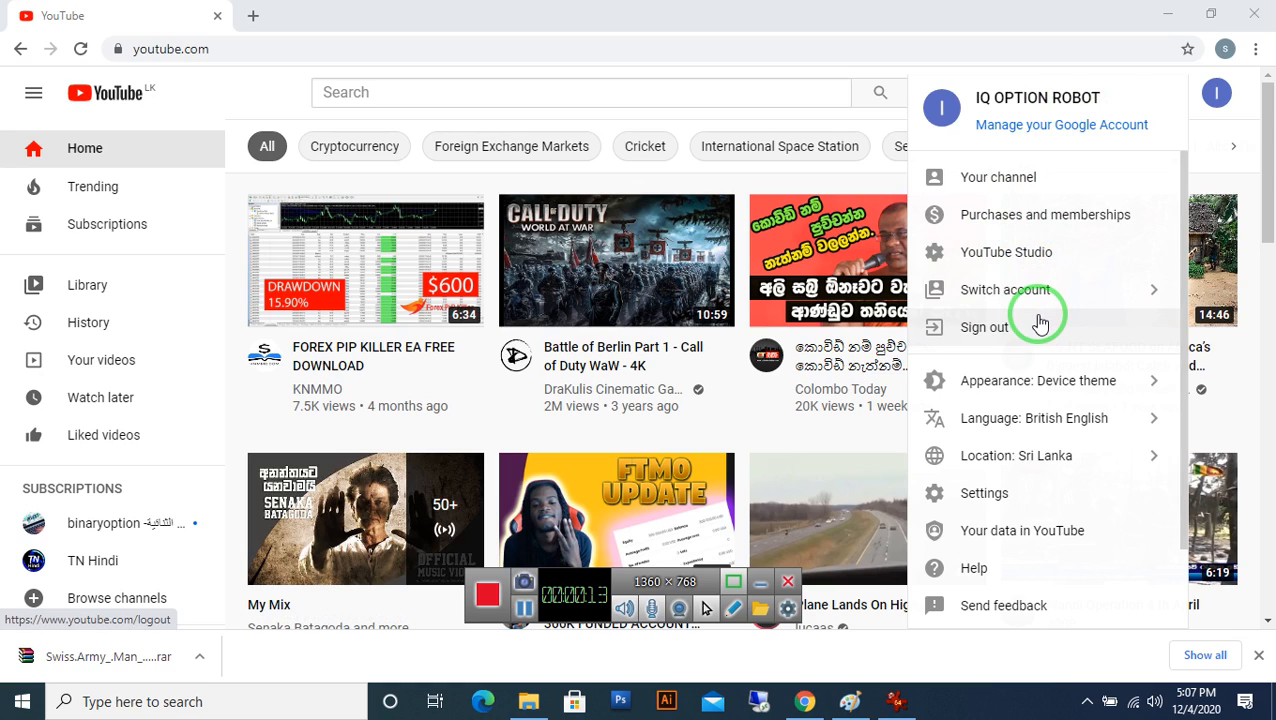
mouse_move(1022, 205)
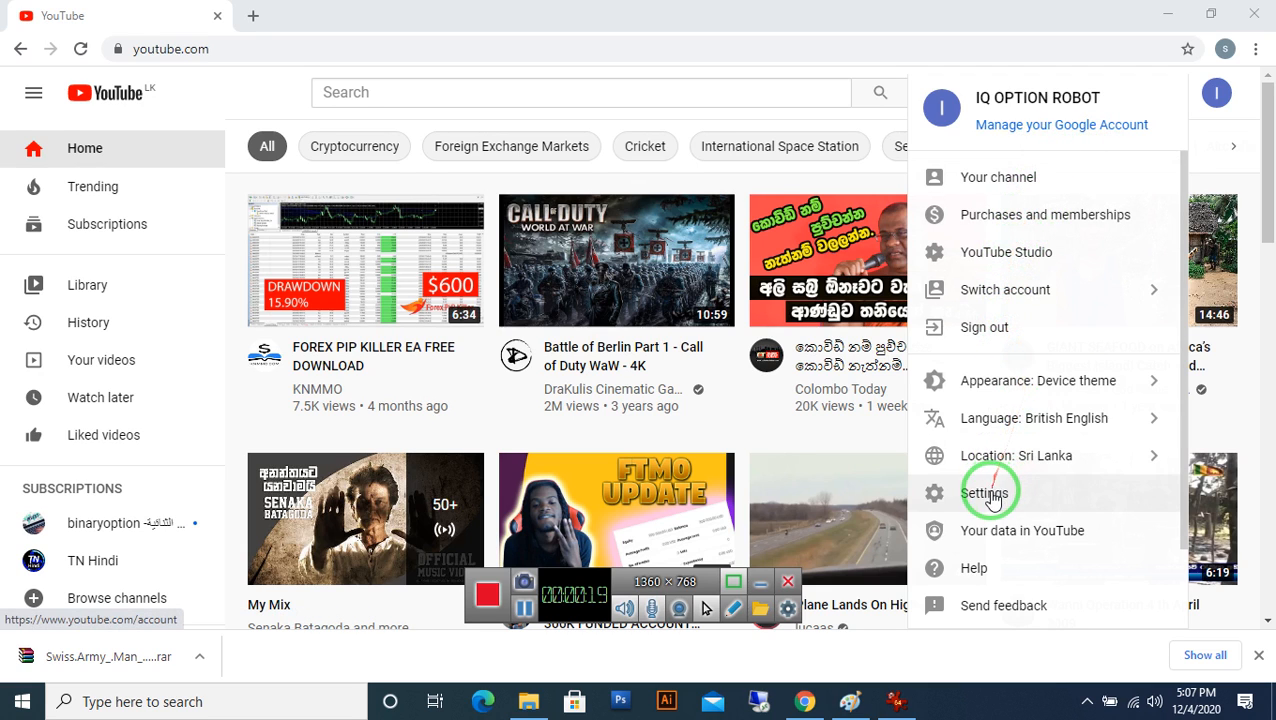
- Go from YouTube Settings via 'Edit on Google' to the Google Account About me page
left_click(985, 493)
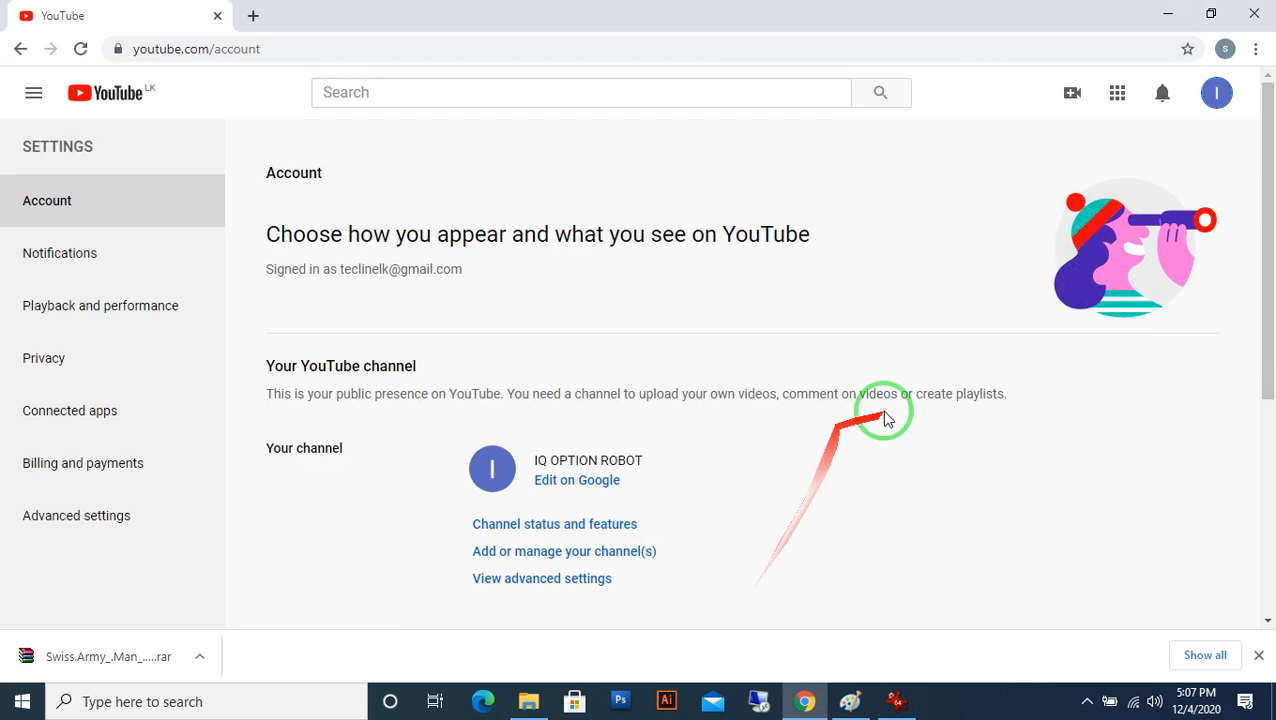
mouse_move(570, 490)
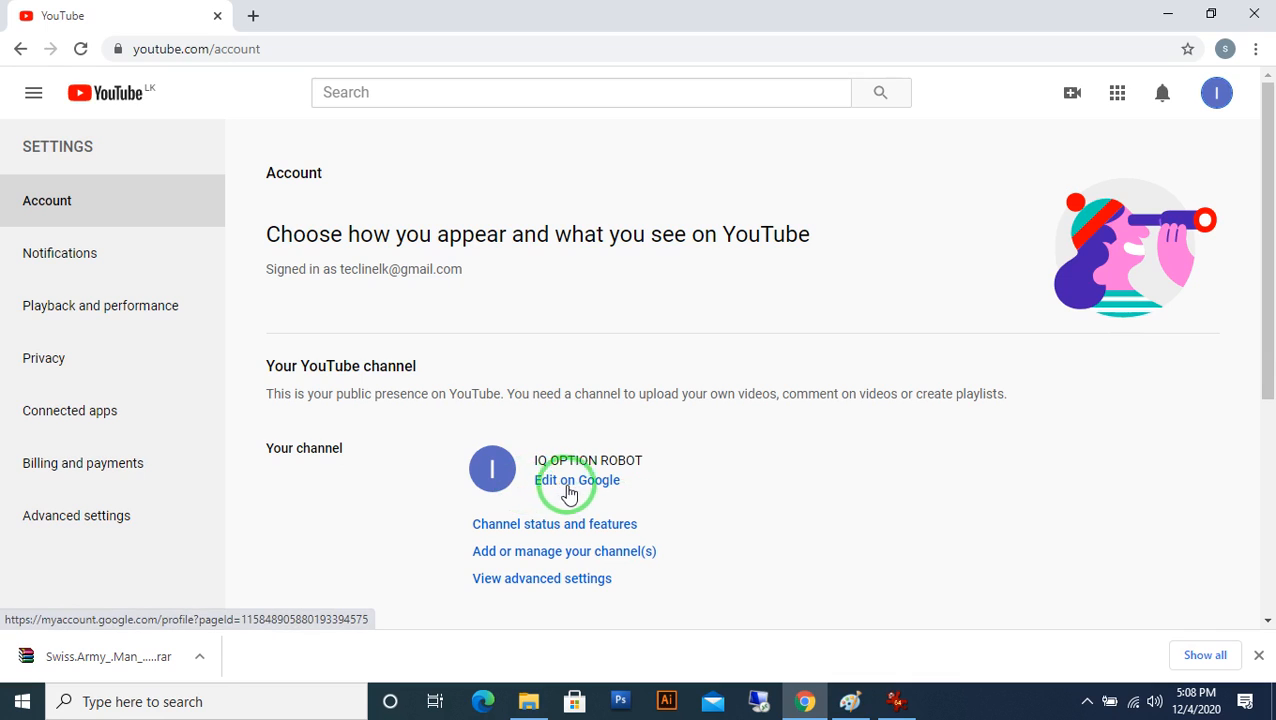
left_click(577, 480)
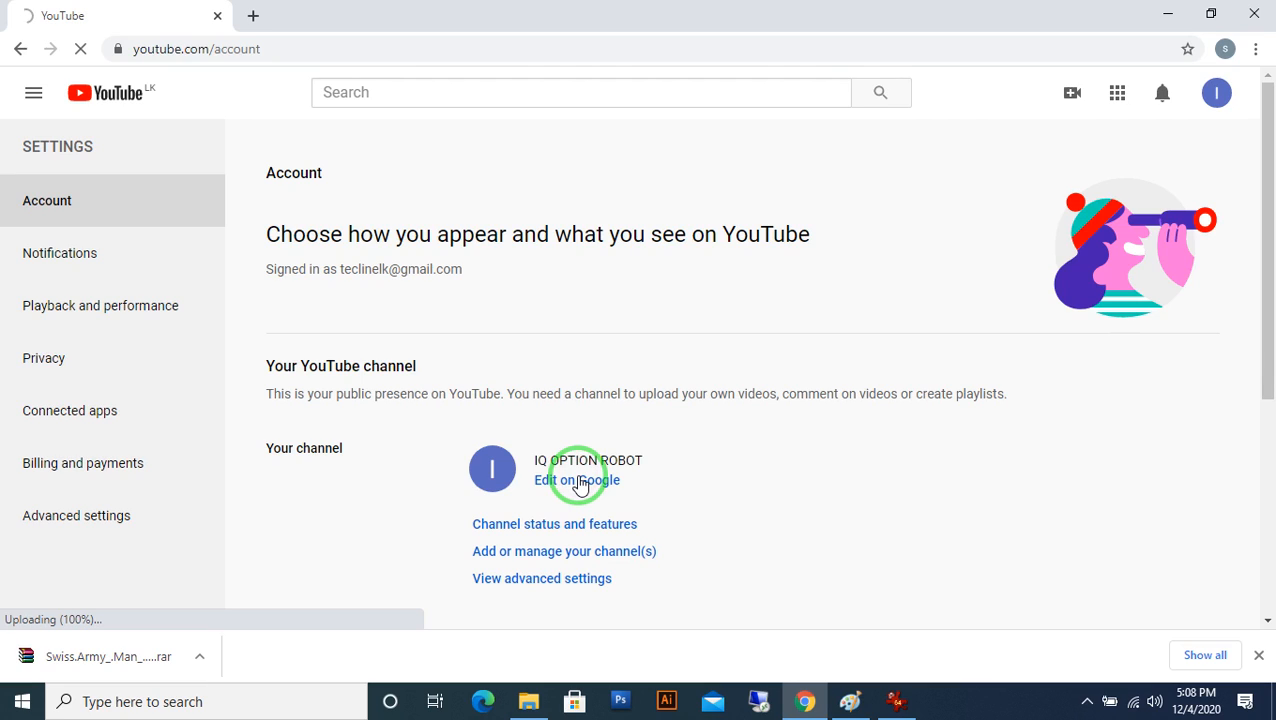
mouse_move(770, 490)
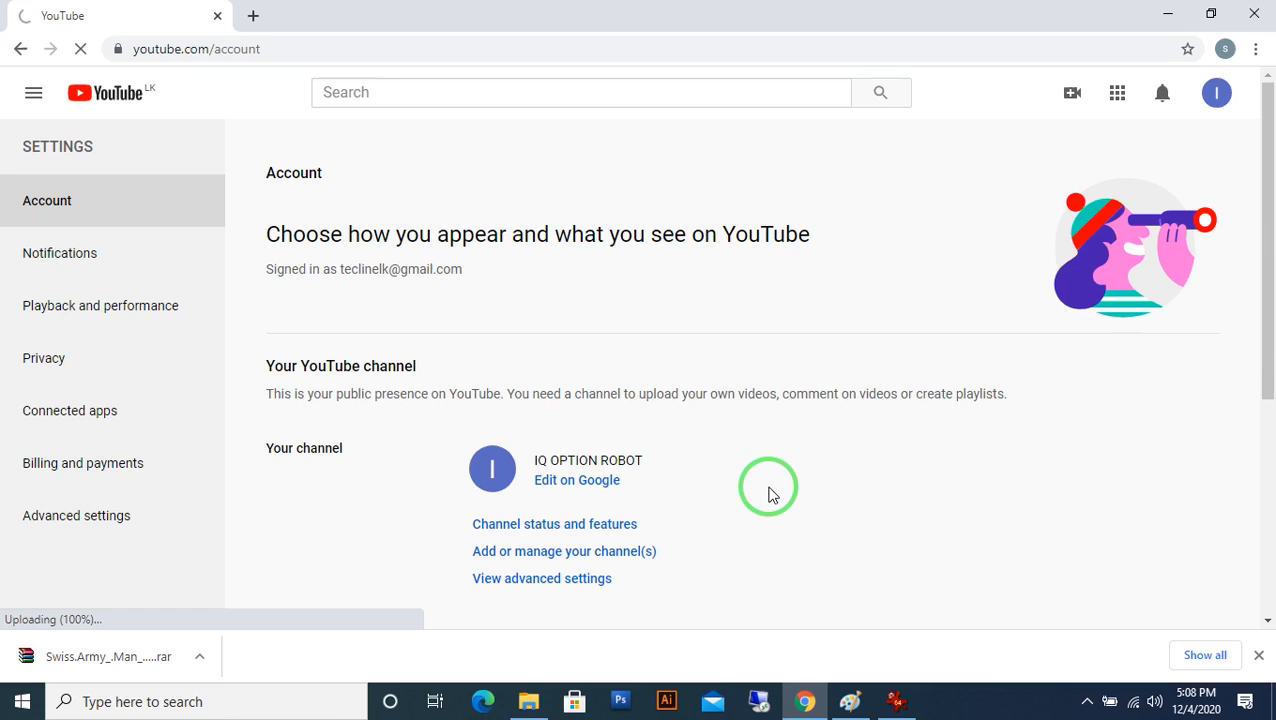
left_click(577, 480)
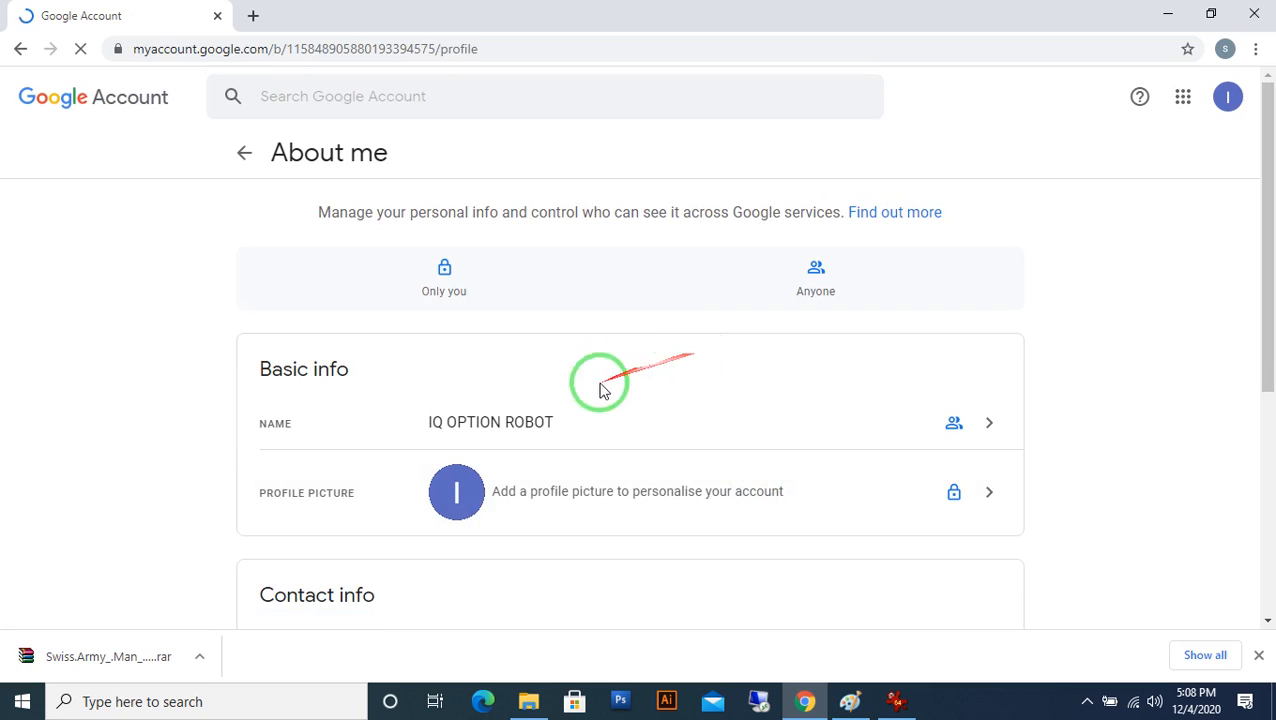
- Open the NAME row and make the IQ OPTION ROBOT name field editable
left_click(540, 422)
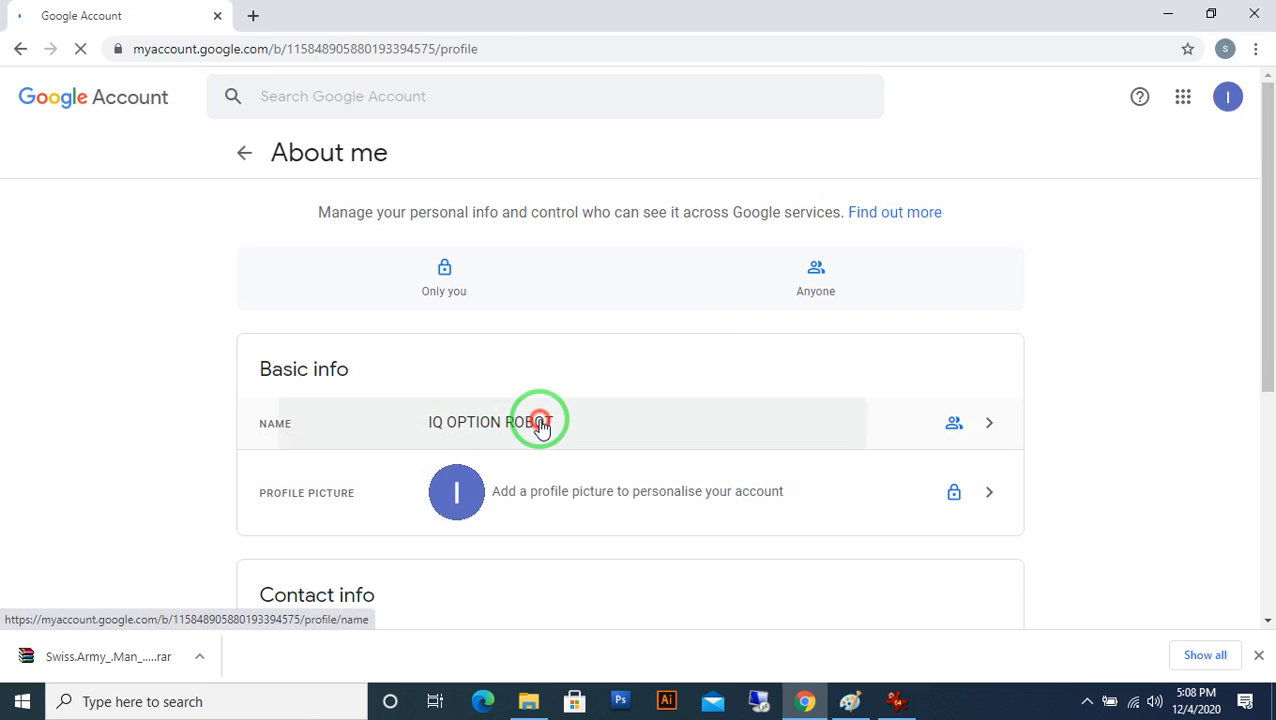
left_click(540, 422)
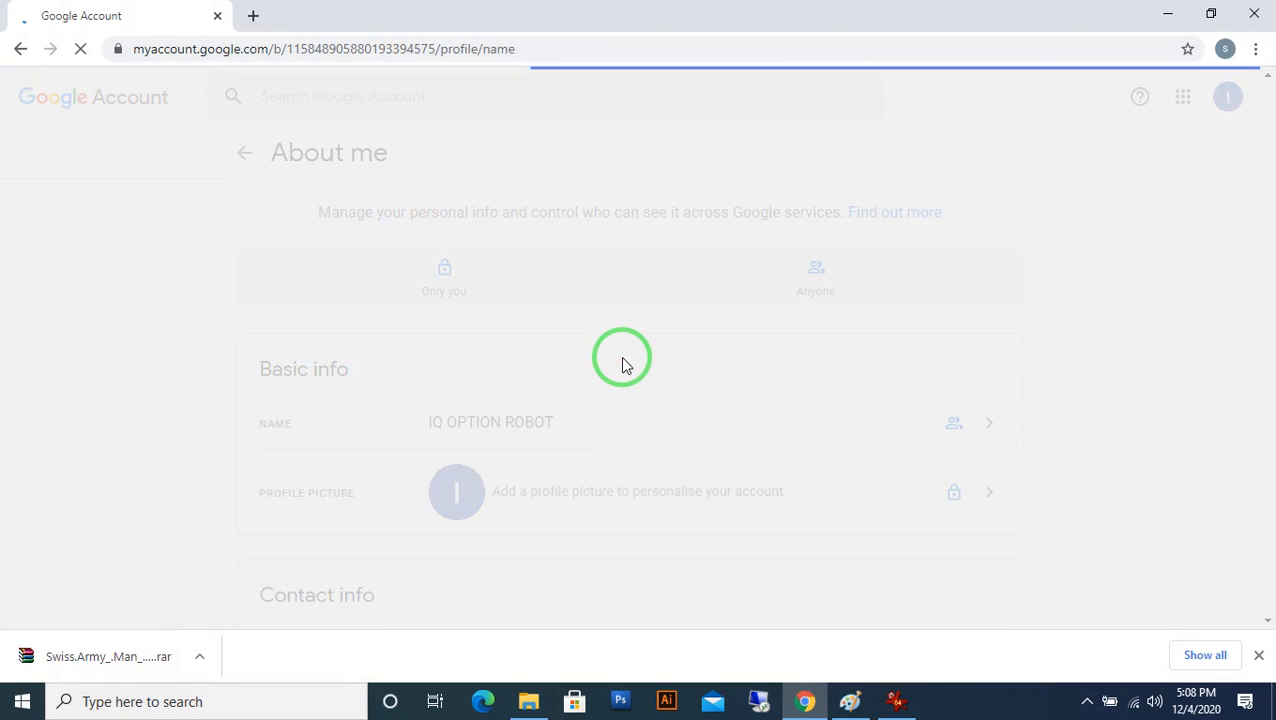
left_click(490, 422)
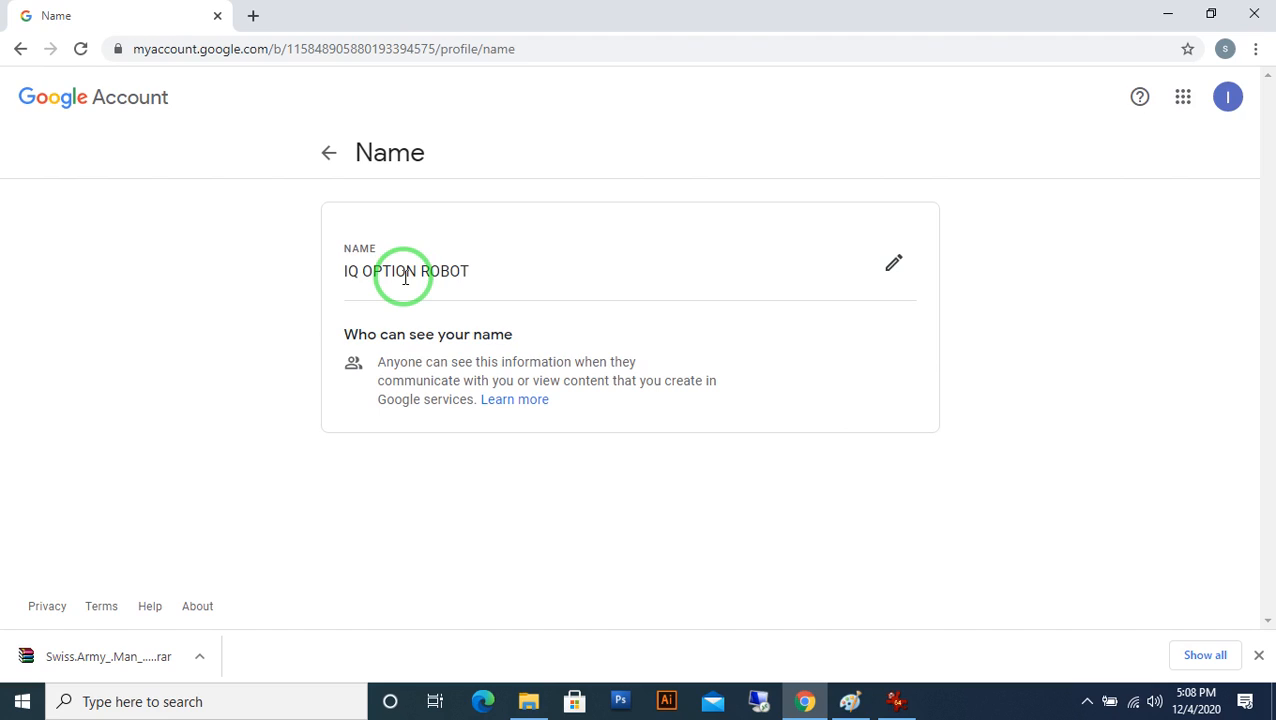
mouse_move(560, 285)
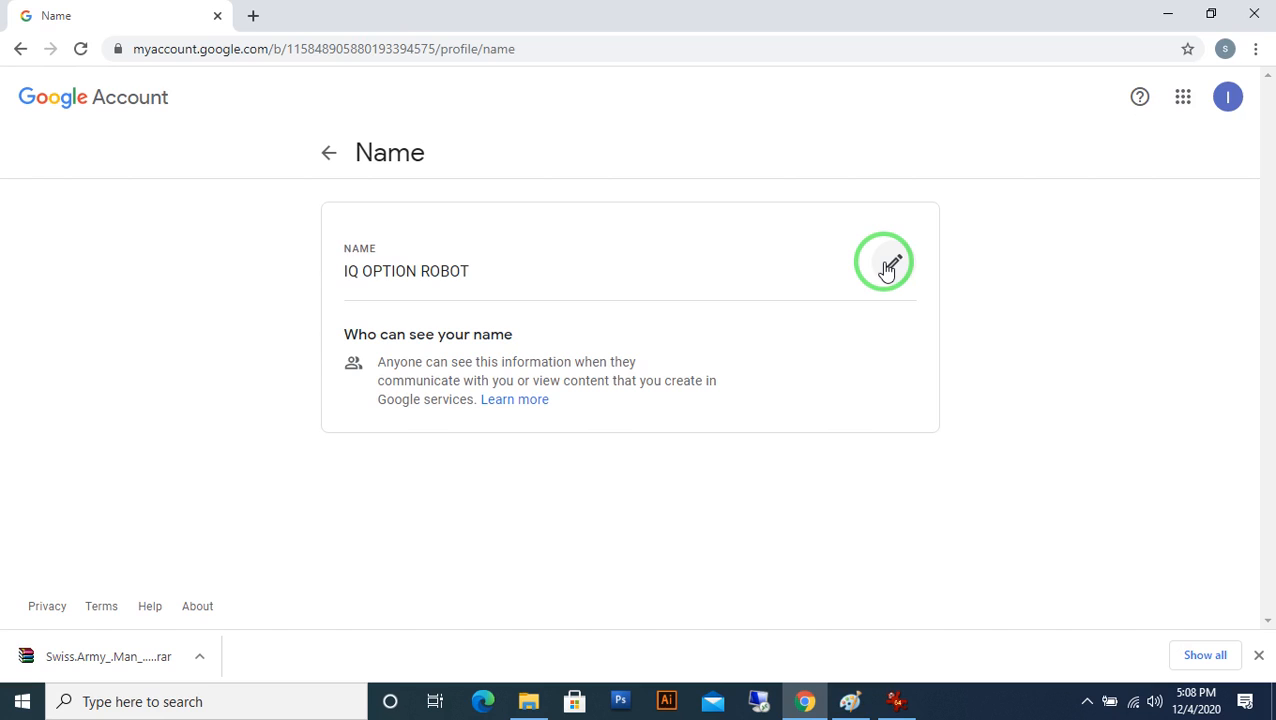
left_click(888, 262)
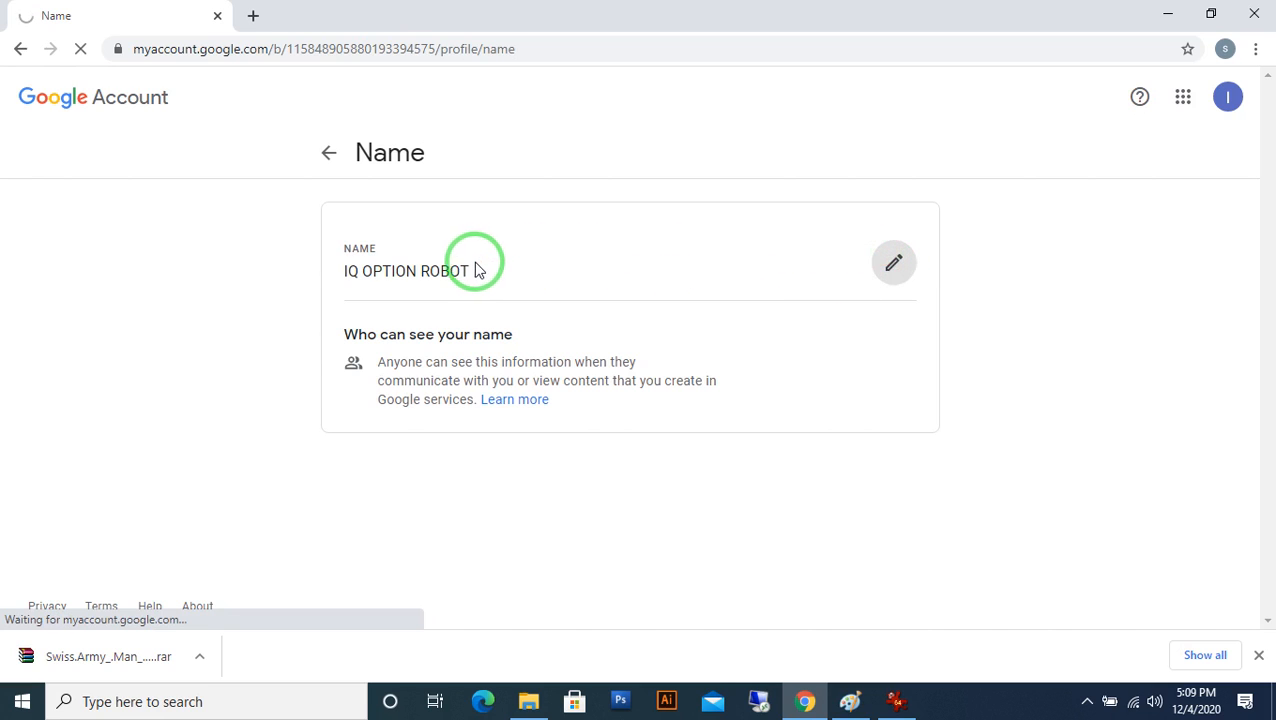
left_click(893, 262)
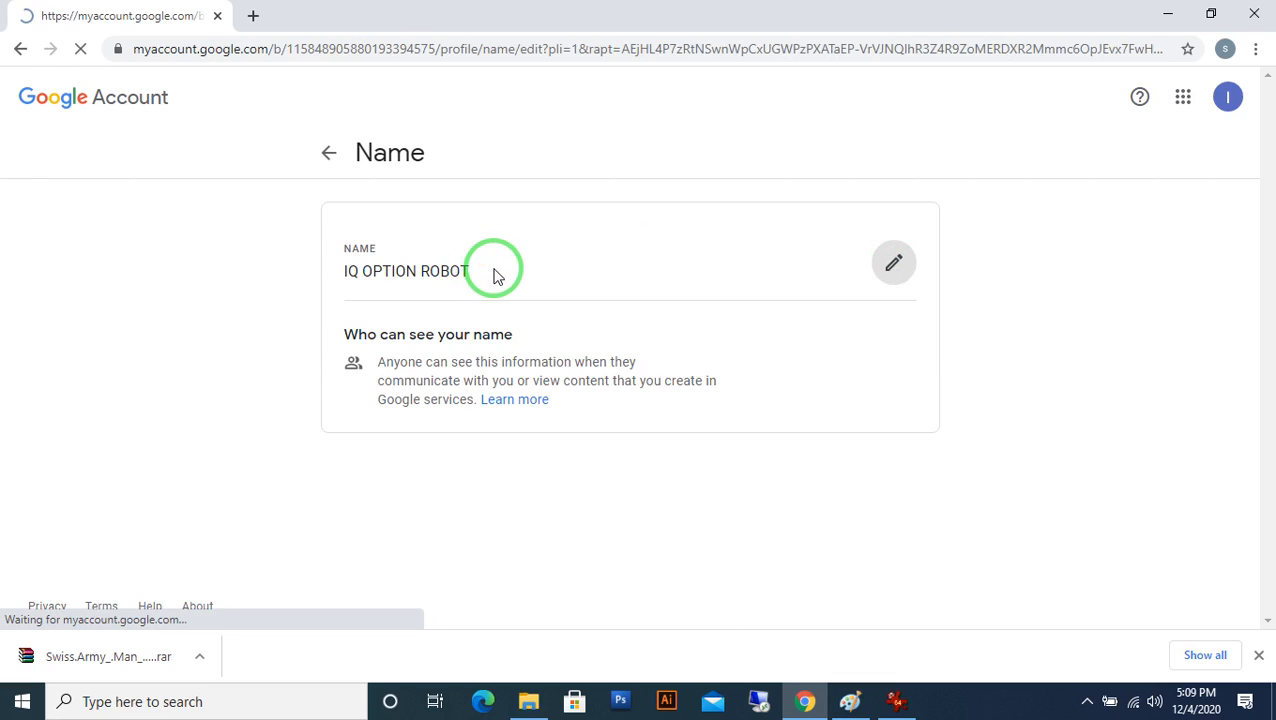
left_click(893, 262)
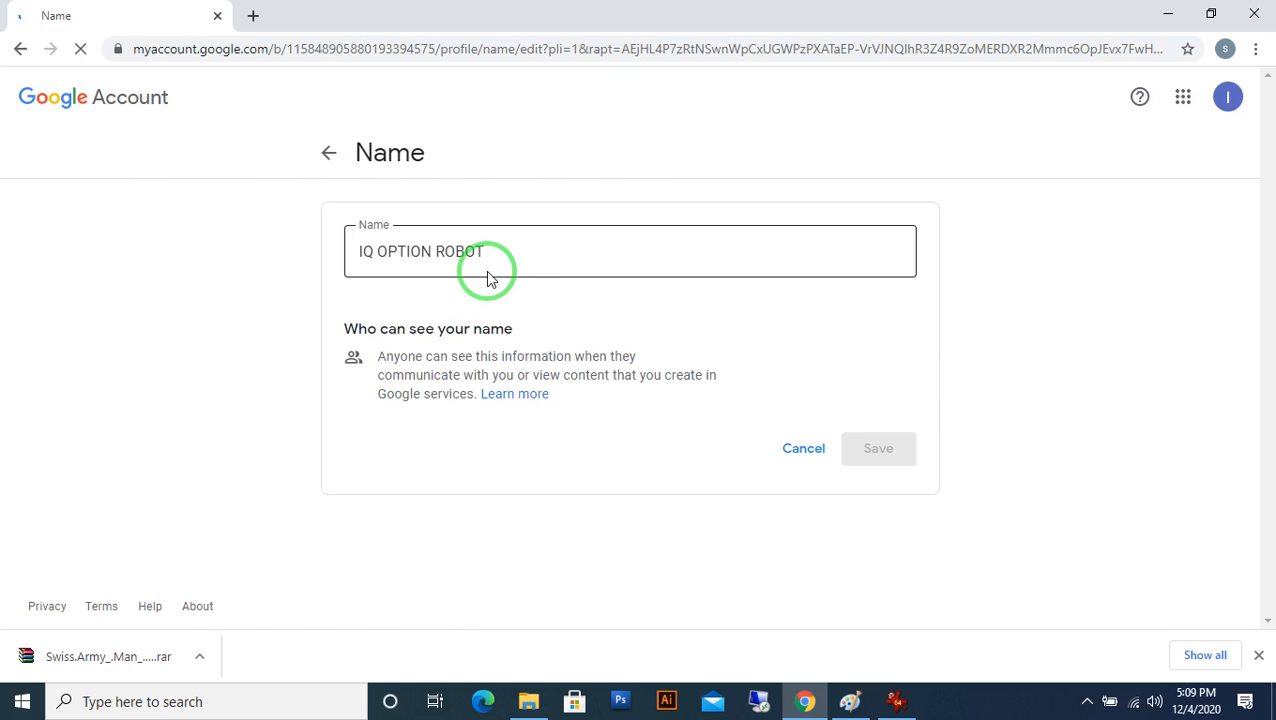
- Replace IQ OPTION ROBOT with TECHLINELK in the Name field
triple_click(421, 251)
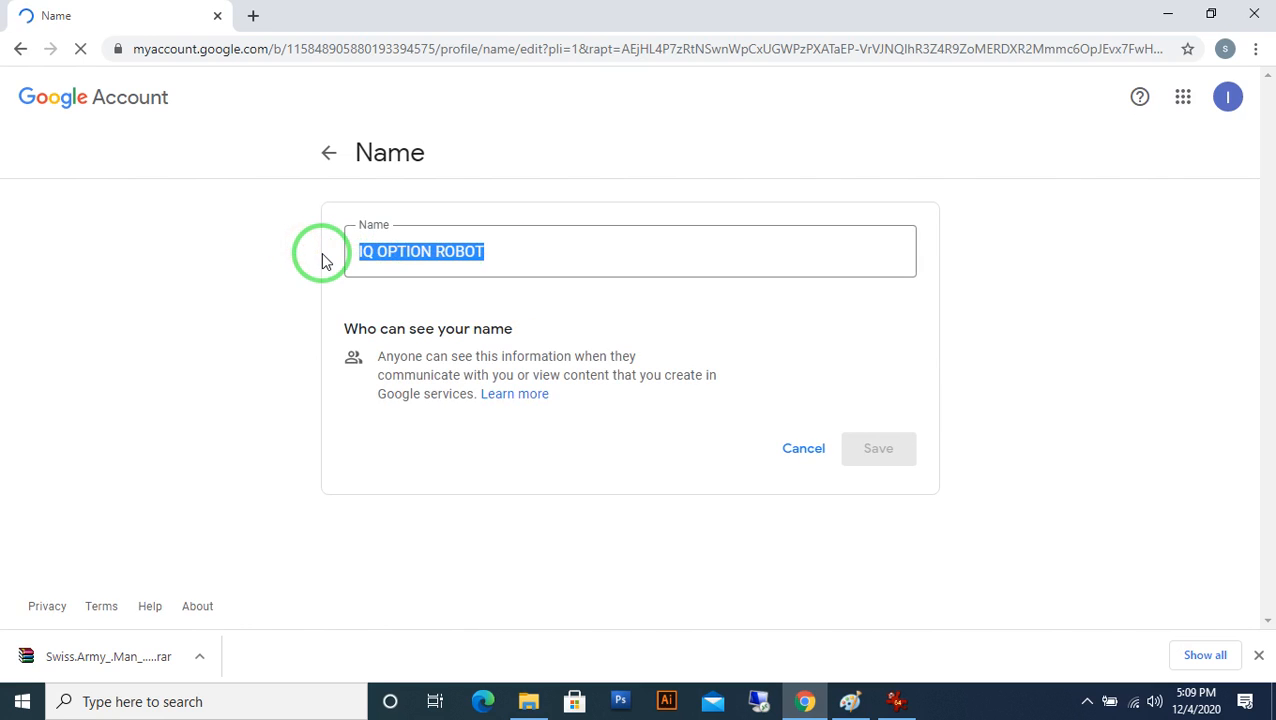
type("T")
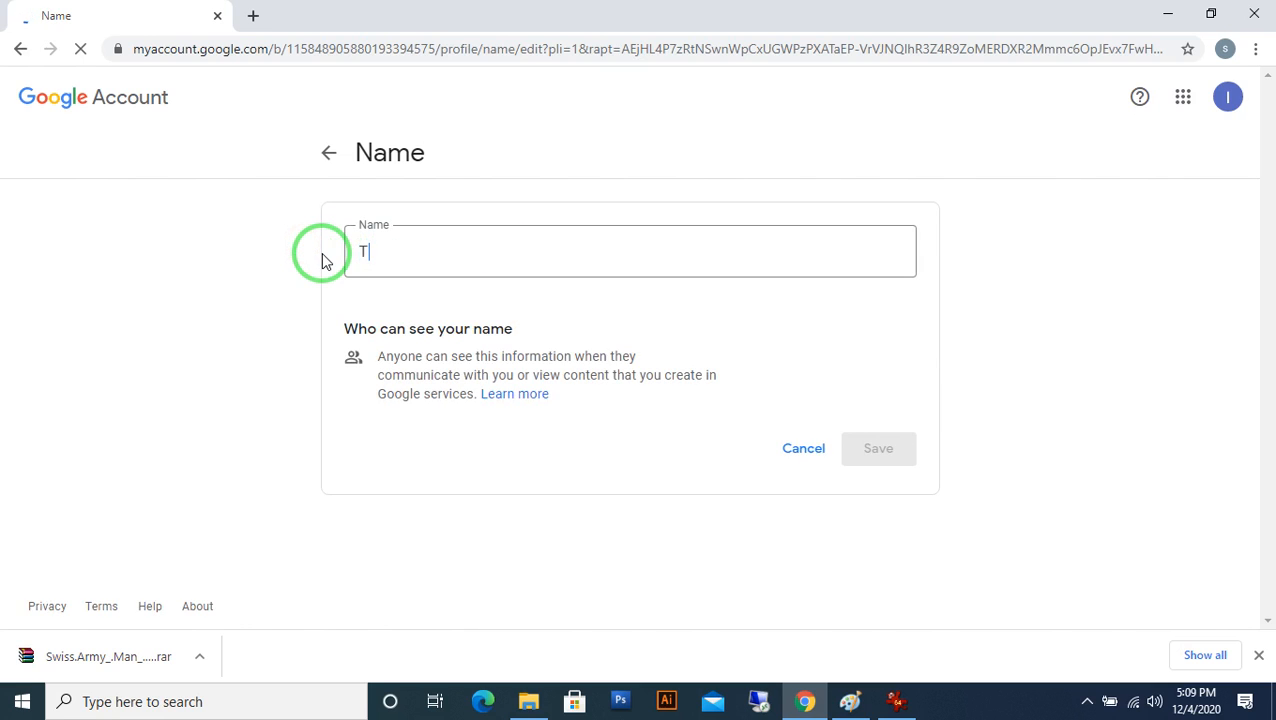
type("ECHLI")
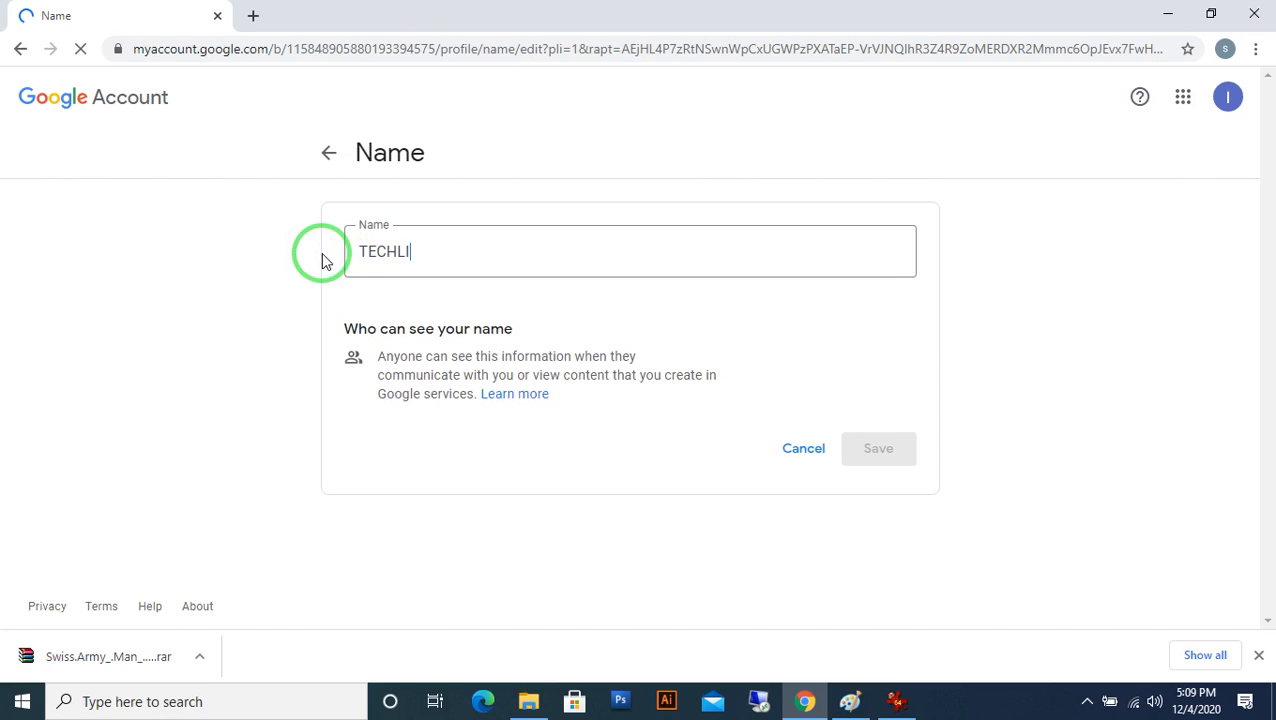
type("NEL")
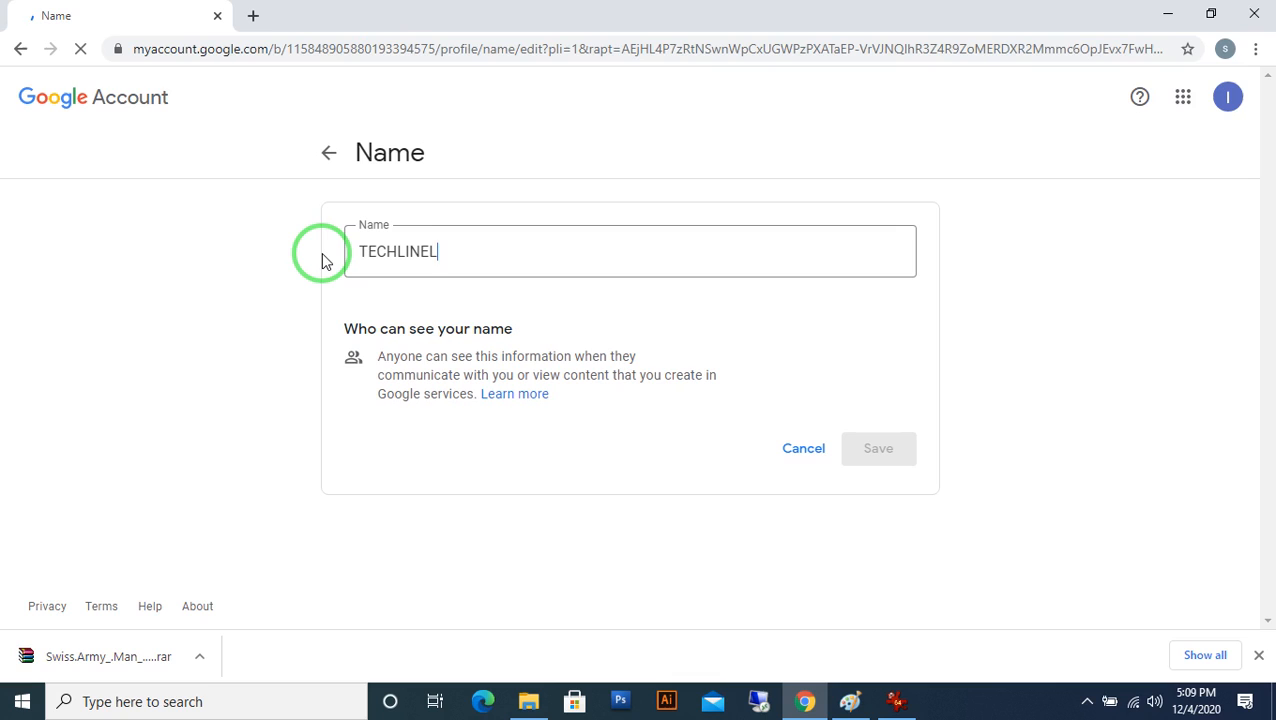
type("K")
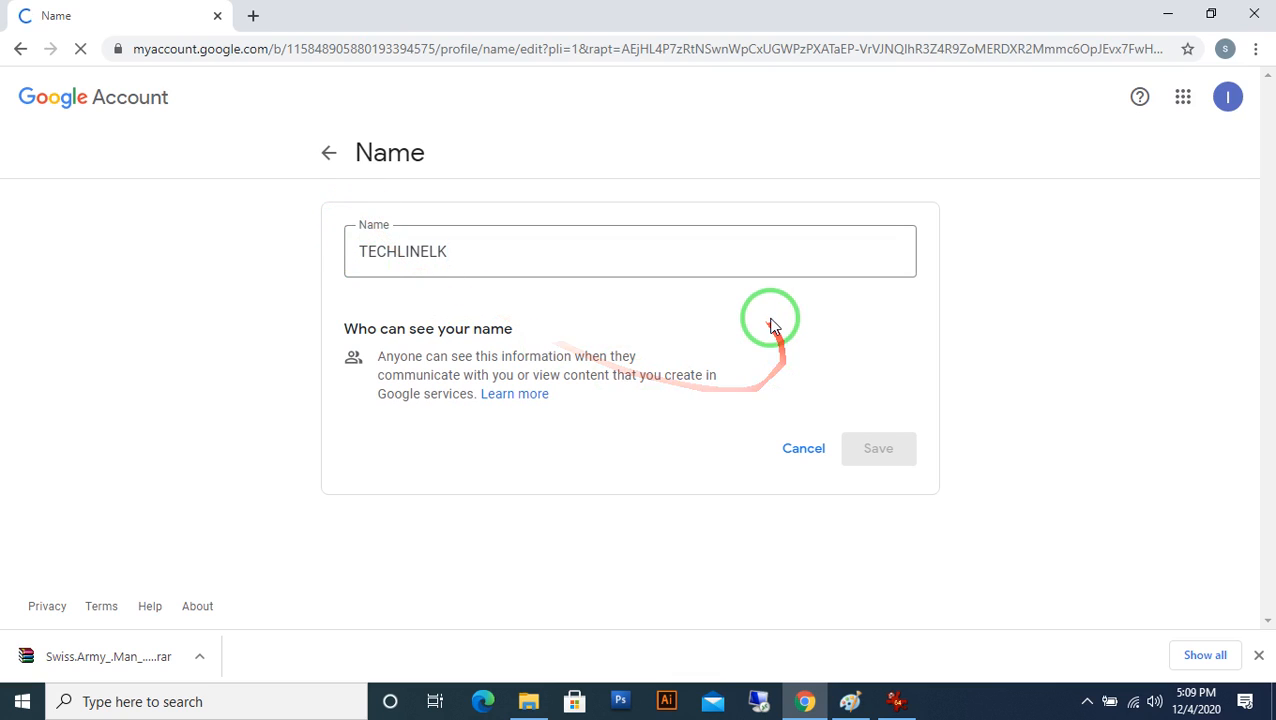
mouse_move(763, 330)
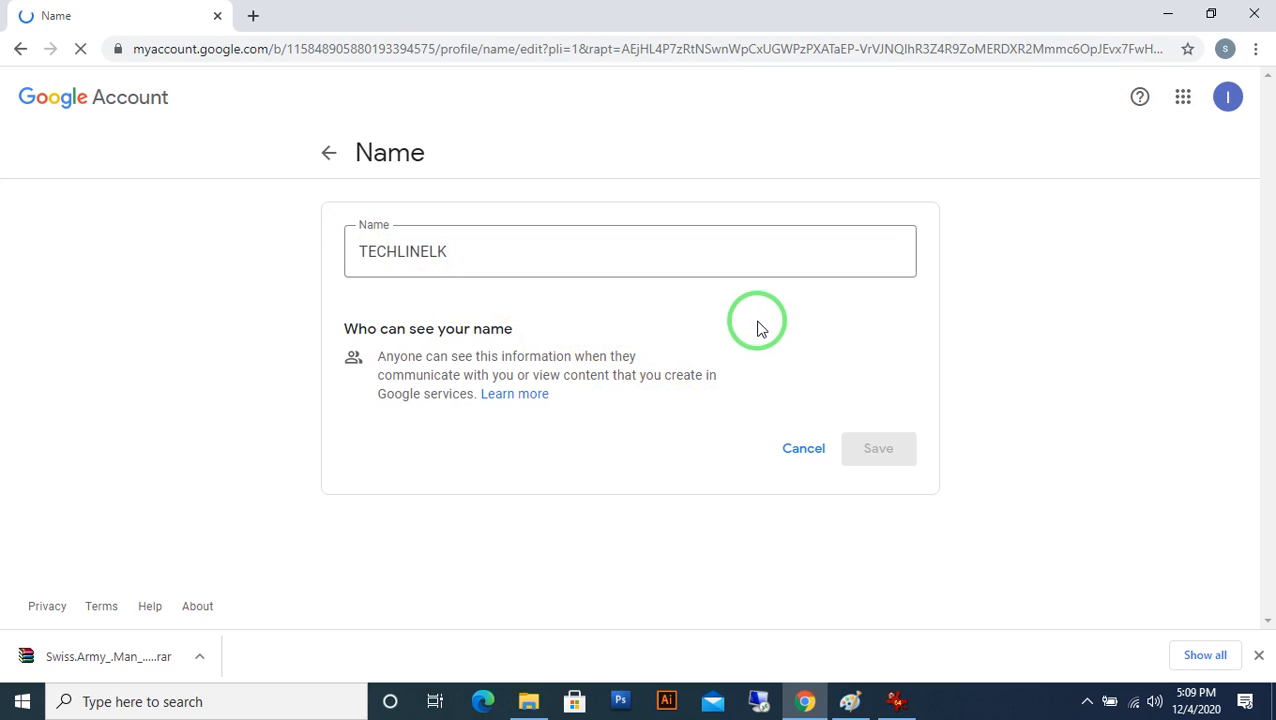
- Save TECHLINELK as the new account name and wait for the reload
left_click(878, 448)
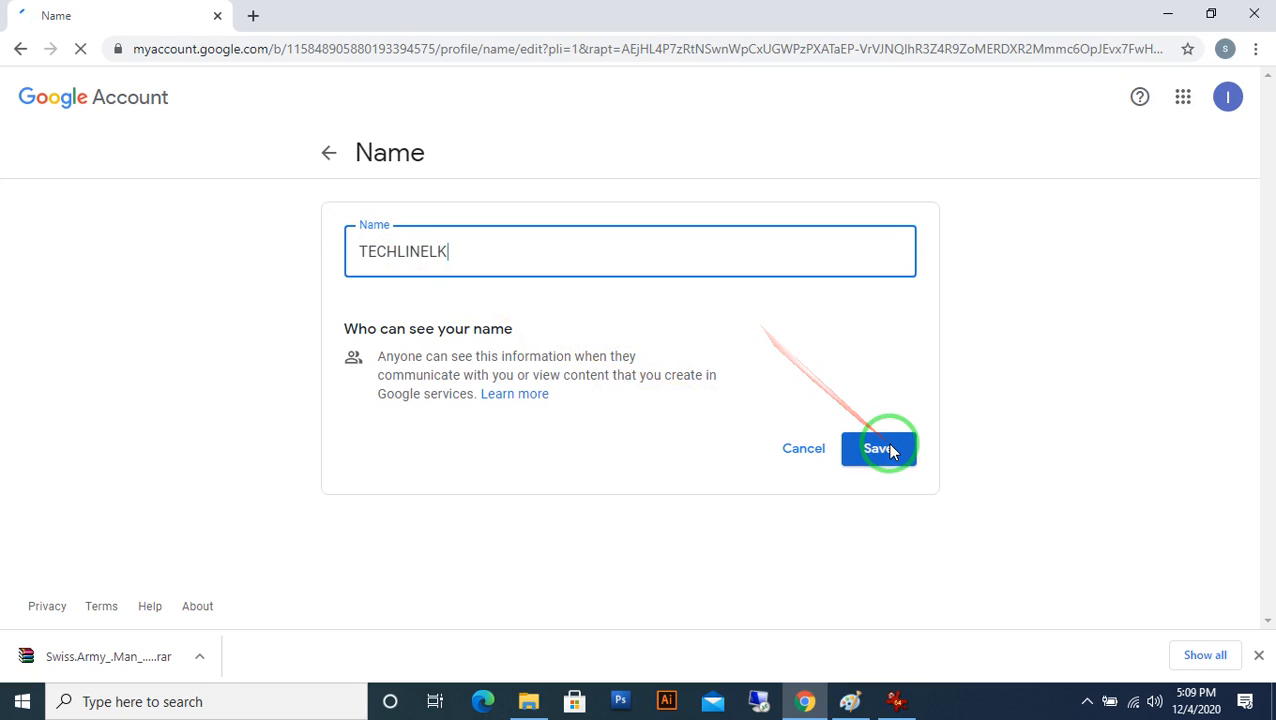
left_click(877, 448)
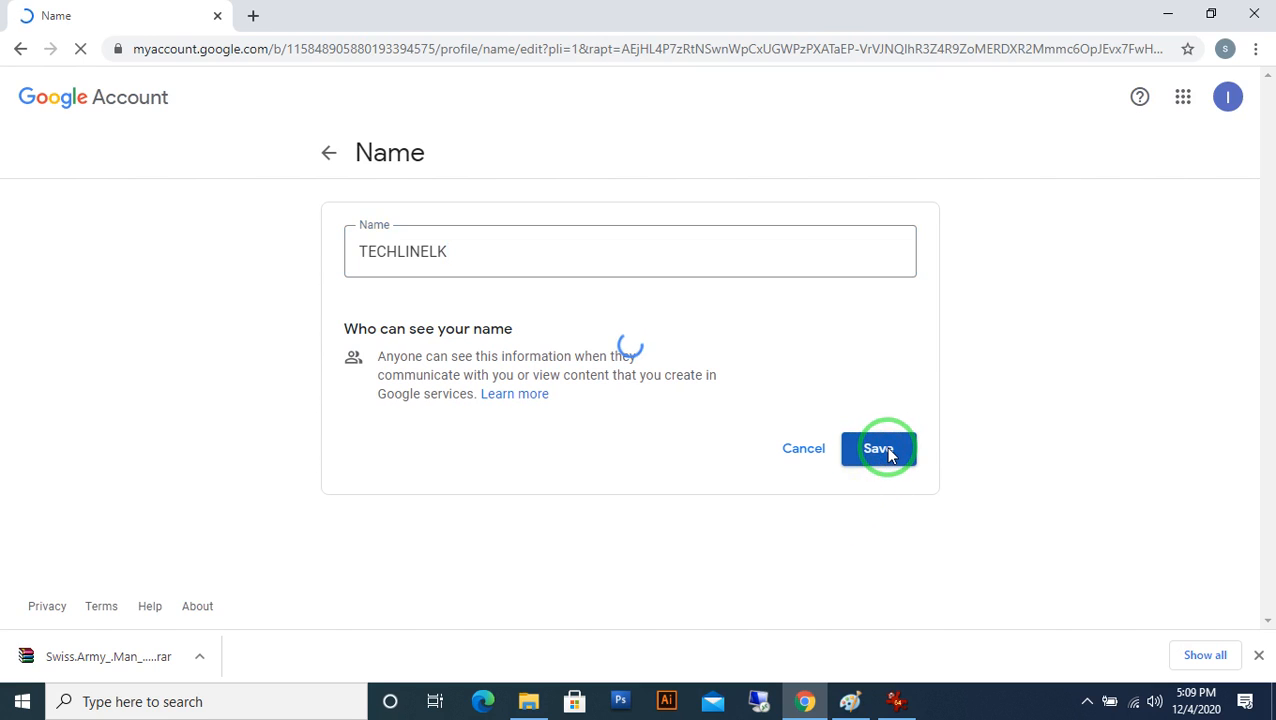
left_click(878, 448)
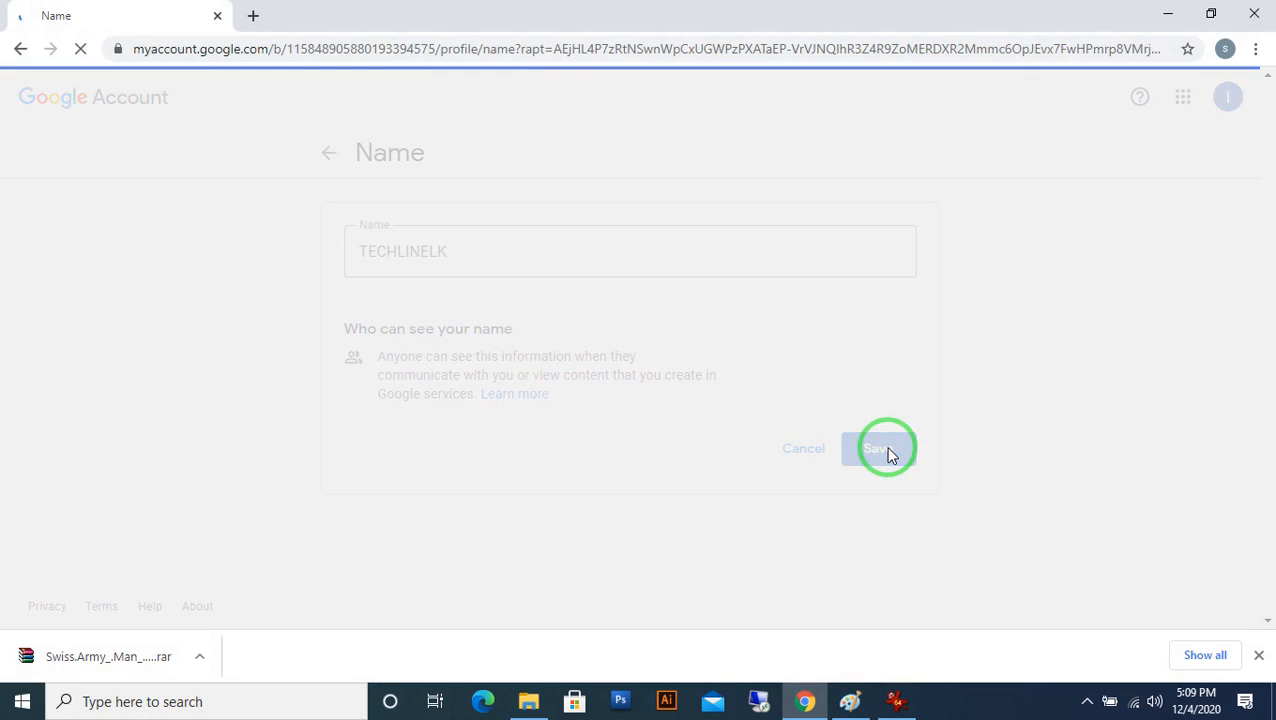
left_click(878, 448)
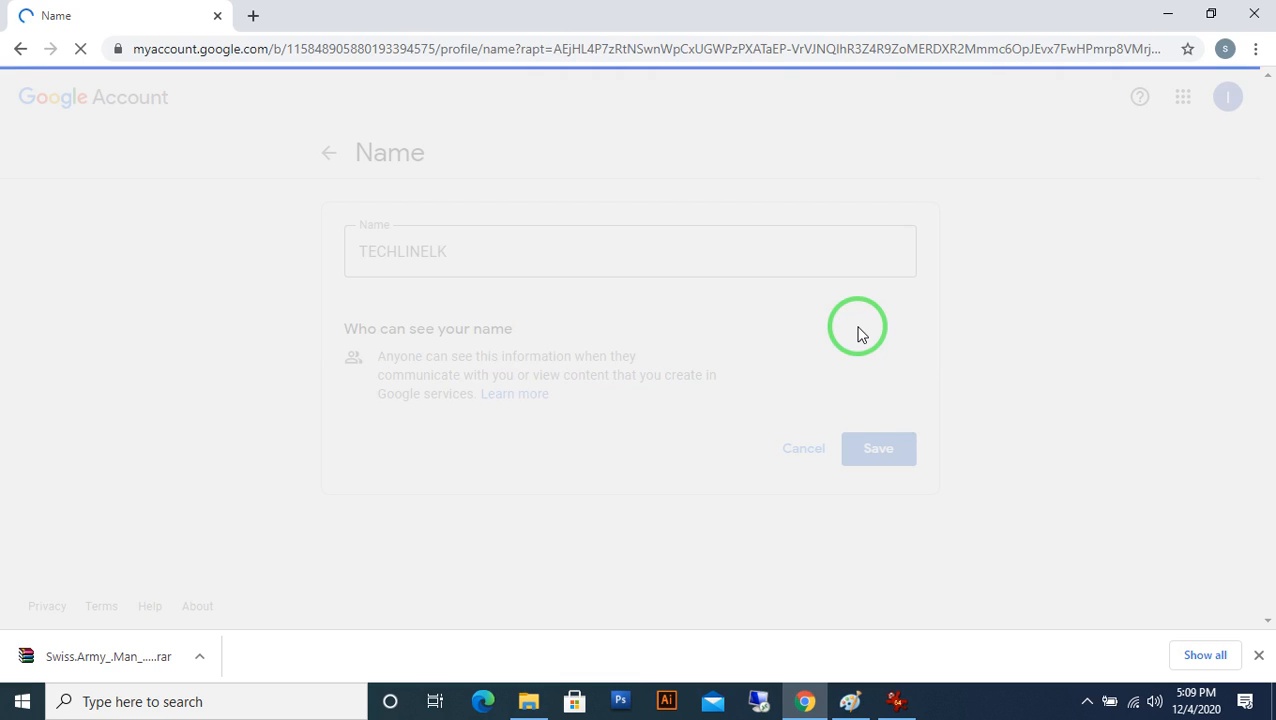
left_click(877, 448)
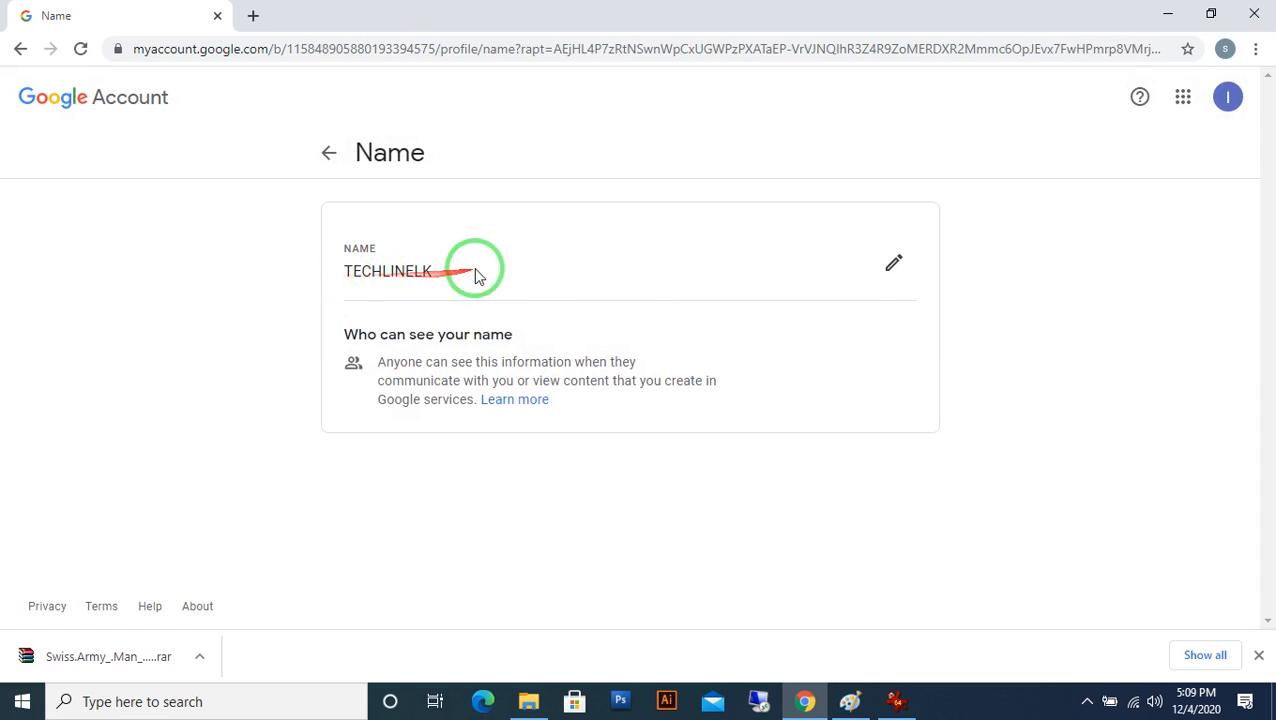
mouse_move(510, 293)
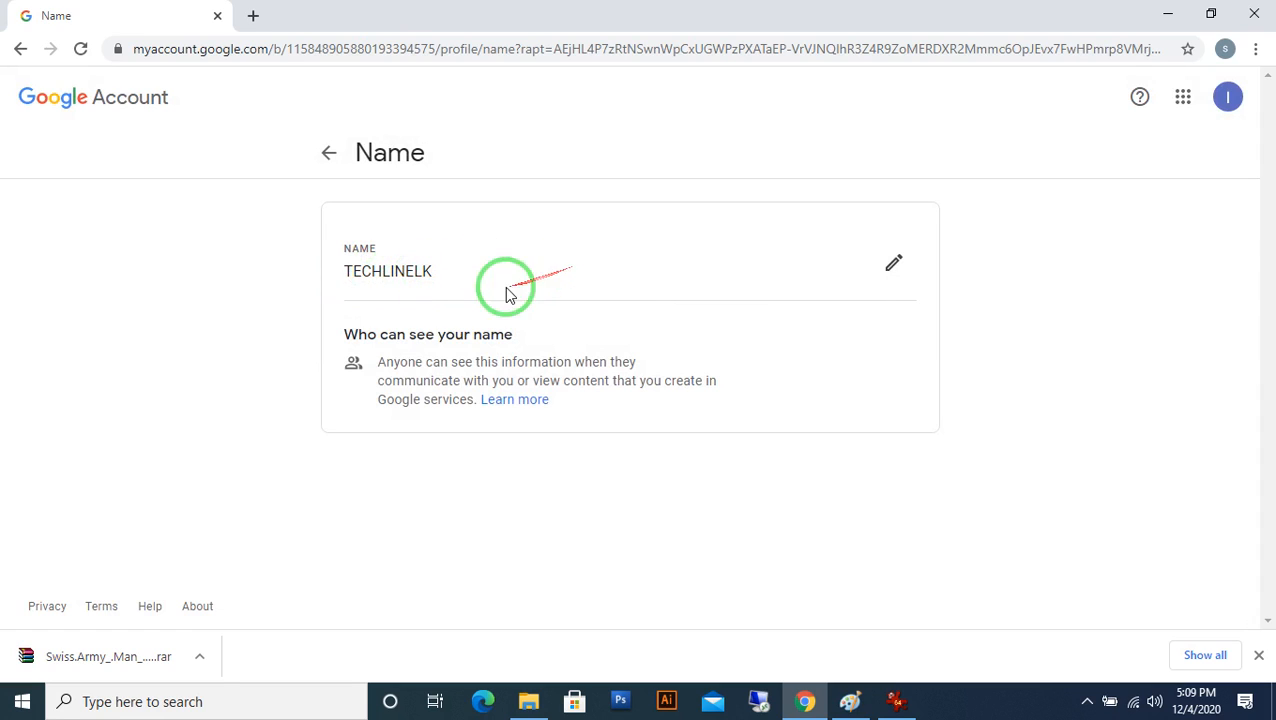
mouse_move(565, 288)
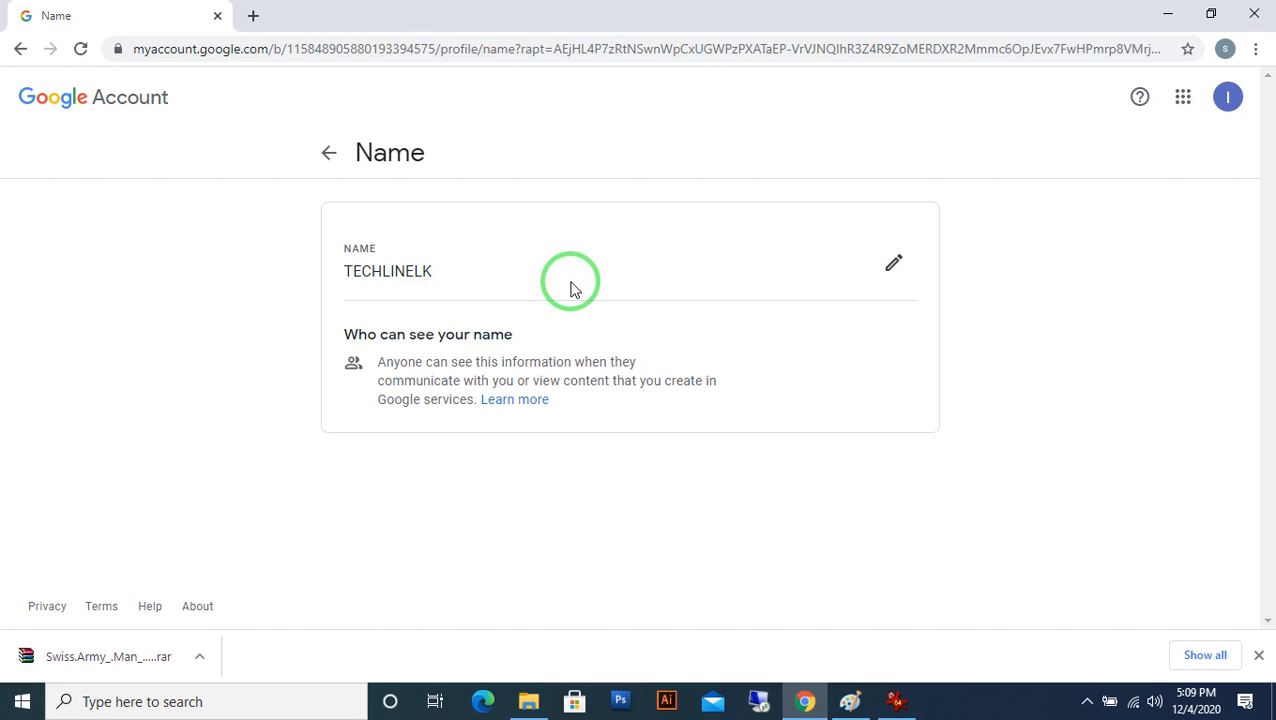
mouse_move(483, 280)
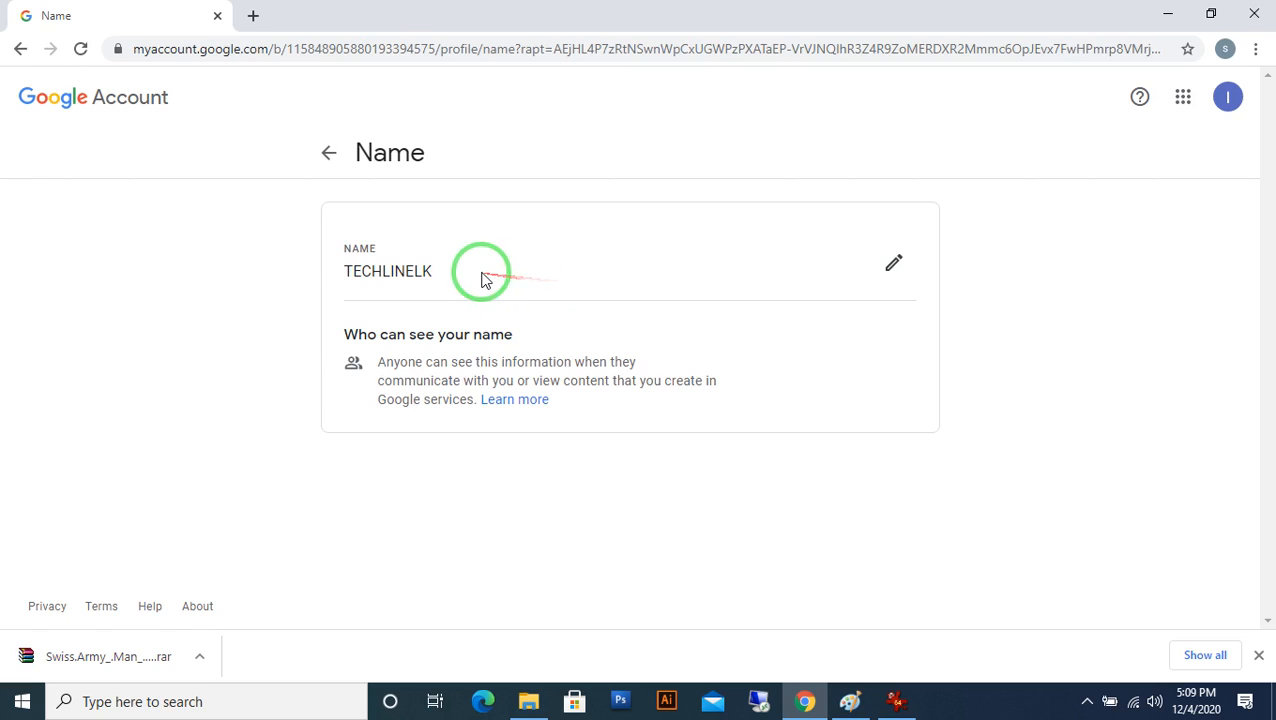
mouse_move(1020, 250)
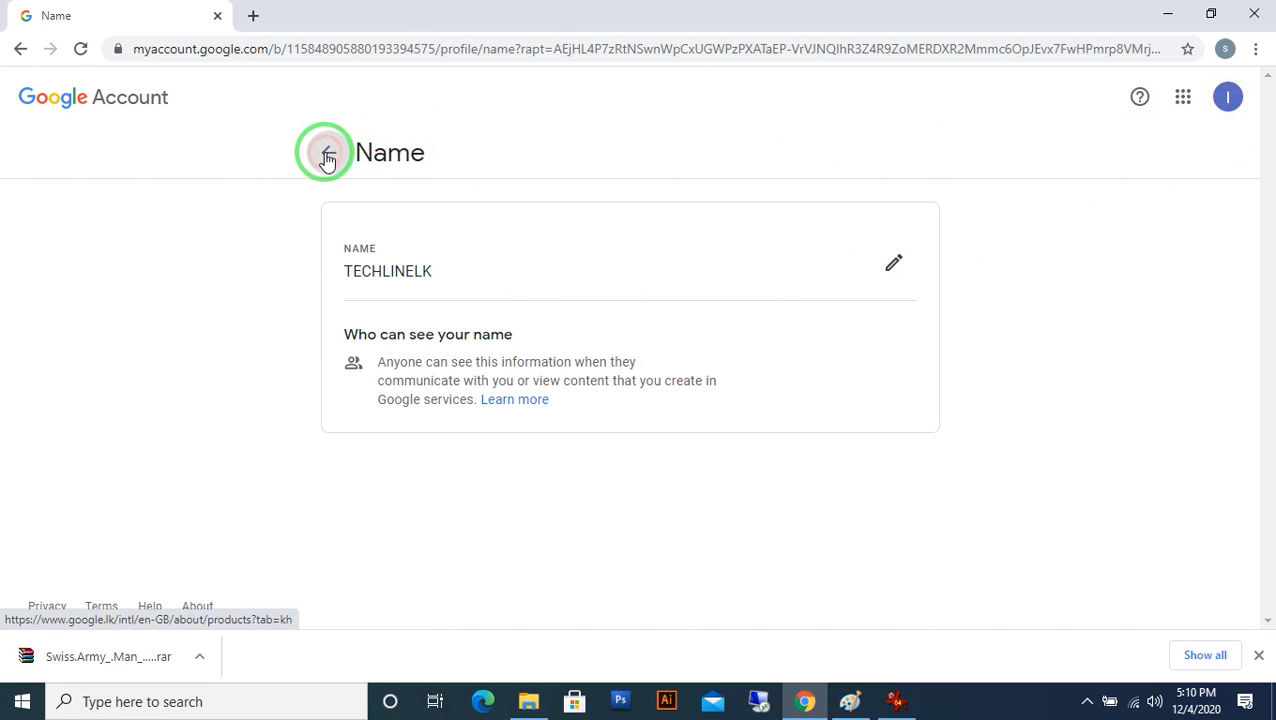
- Return to About me and check the avatar menu lists TECHLINELK
left_click(328, 152)
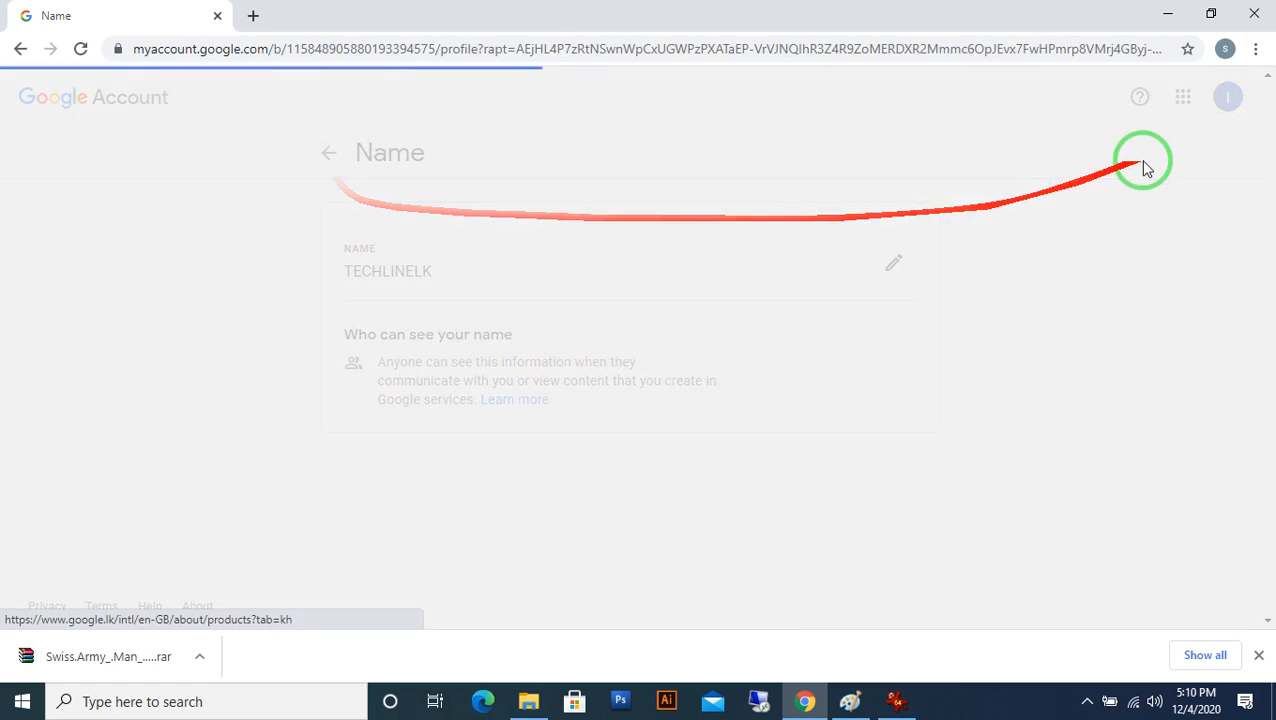
left_click(328, 152)
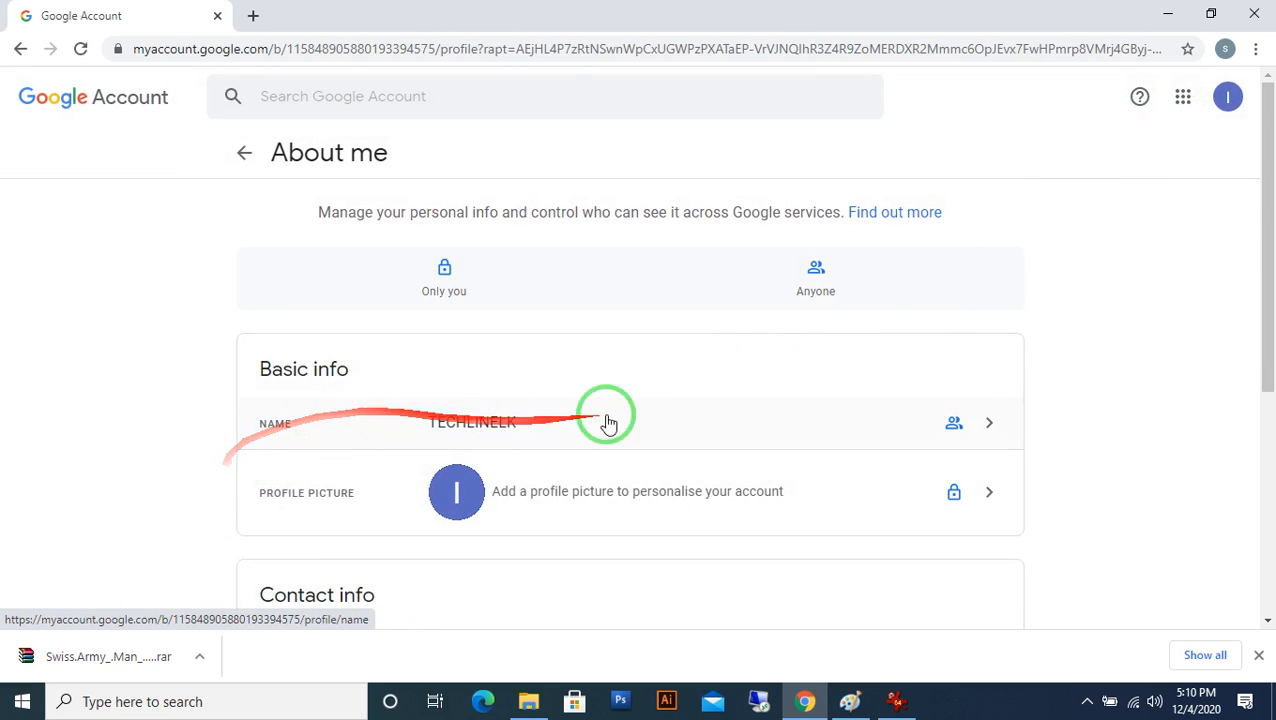
left_click(1228, 96)
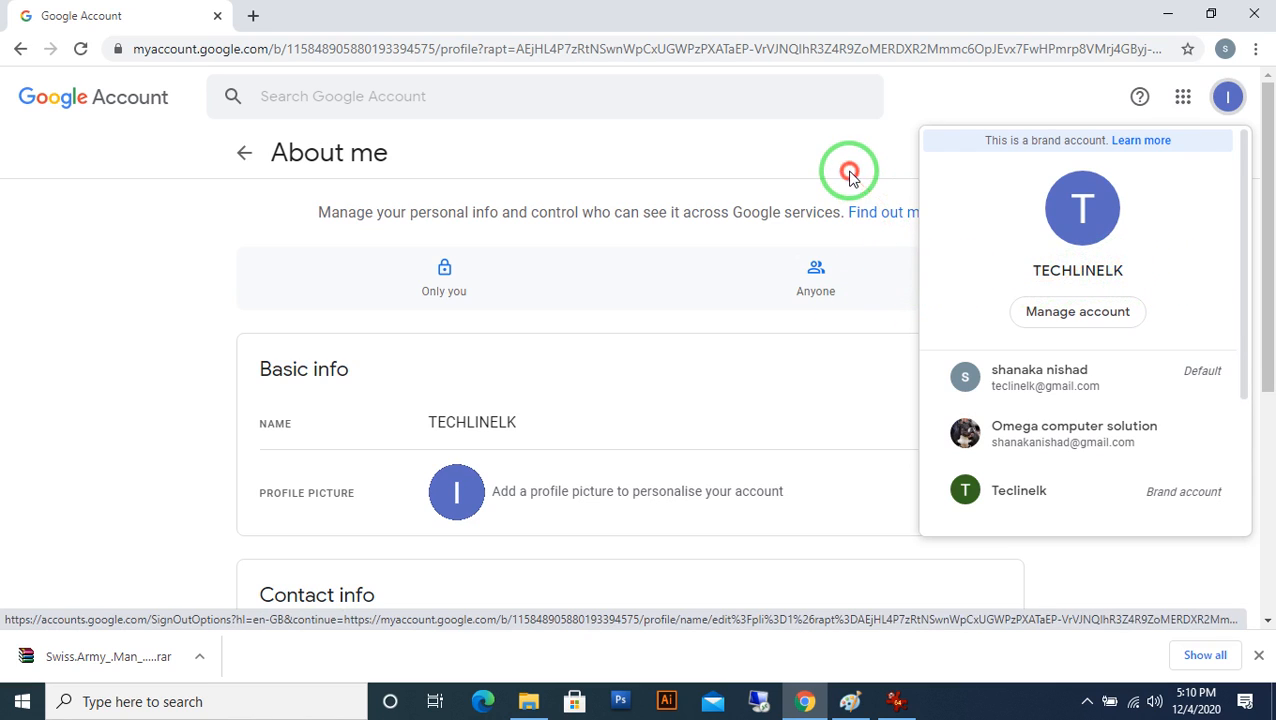
mouse_move(1120, 225)
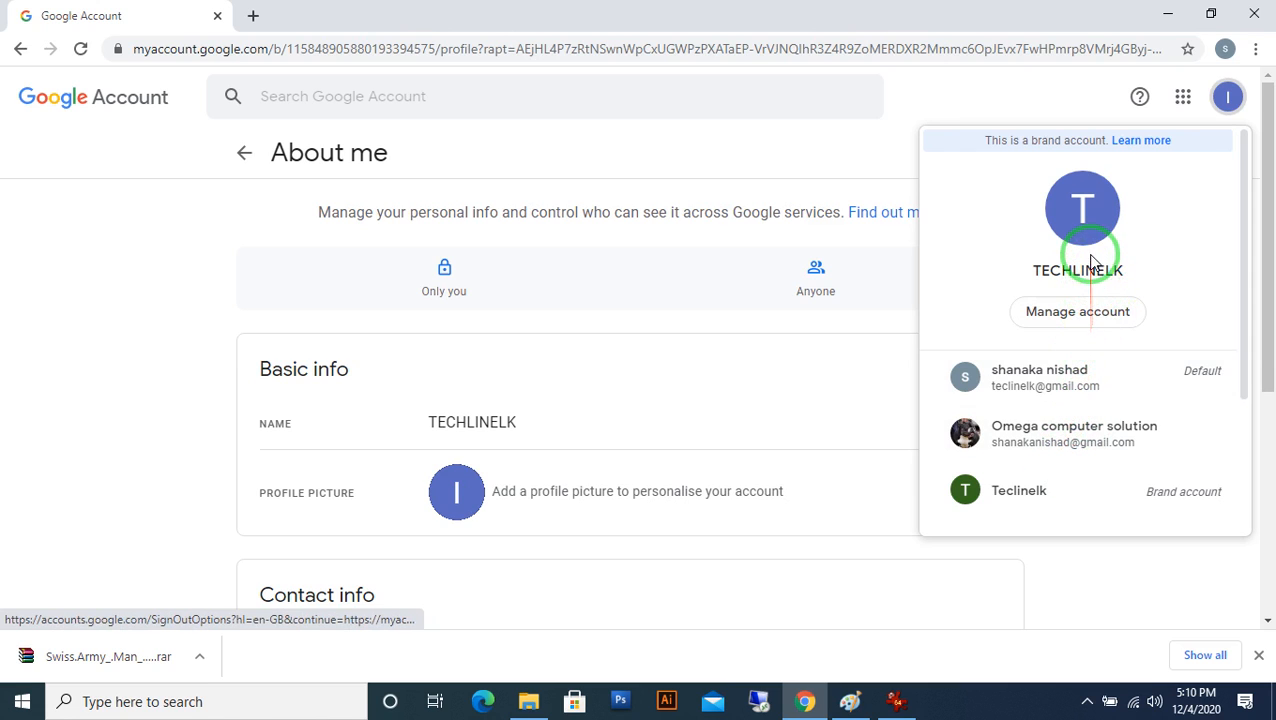
scroll("down", 3)
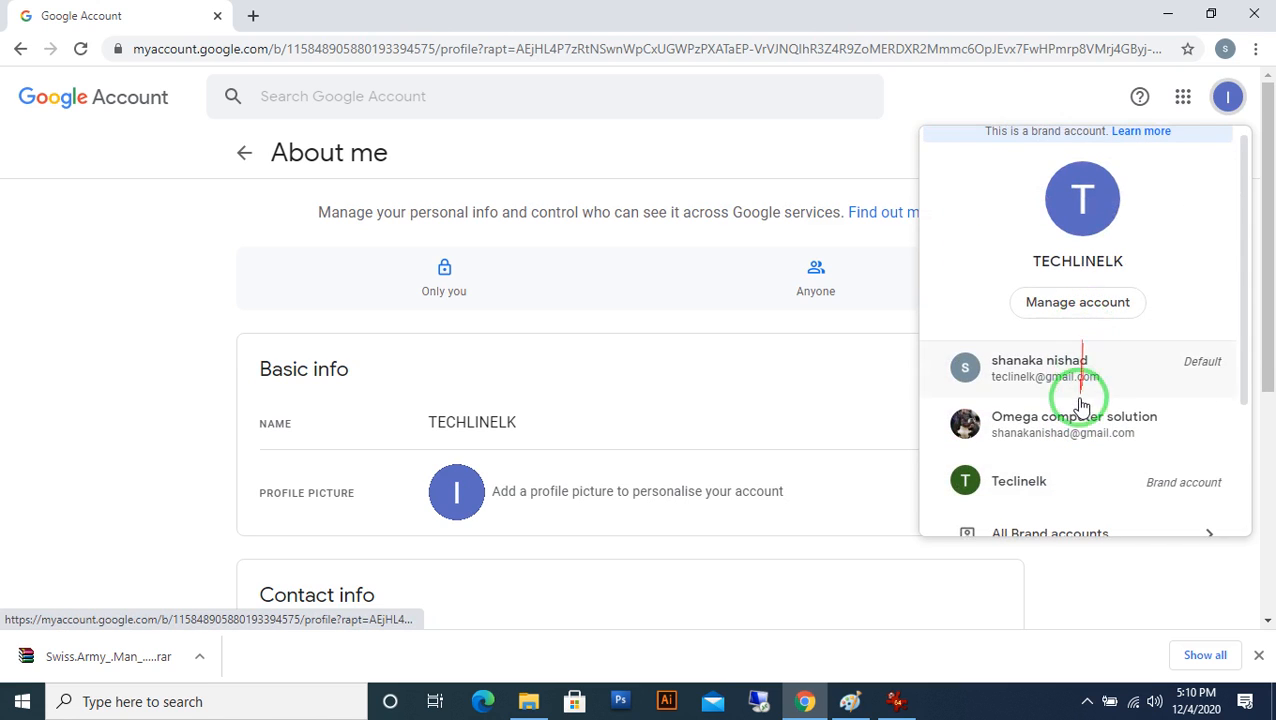
mouse_move(1040, 368)
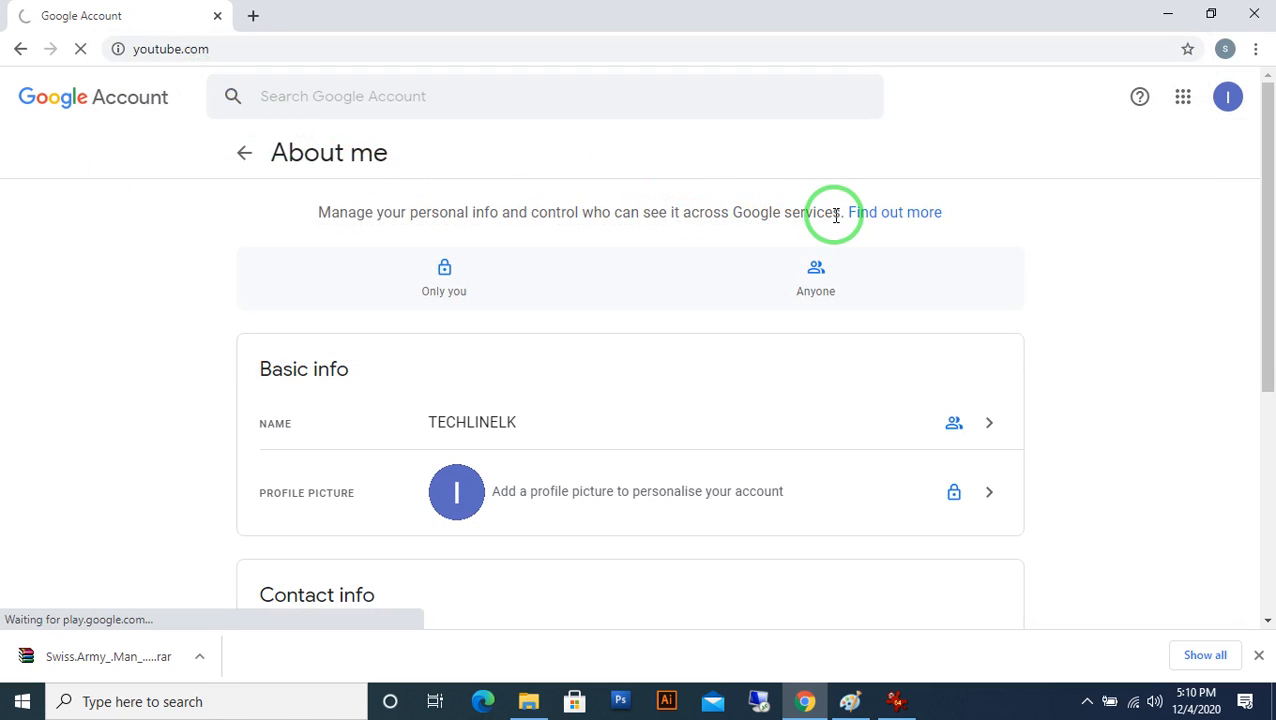
mouse_move(771, 280)
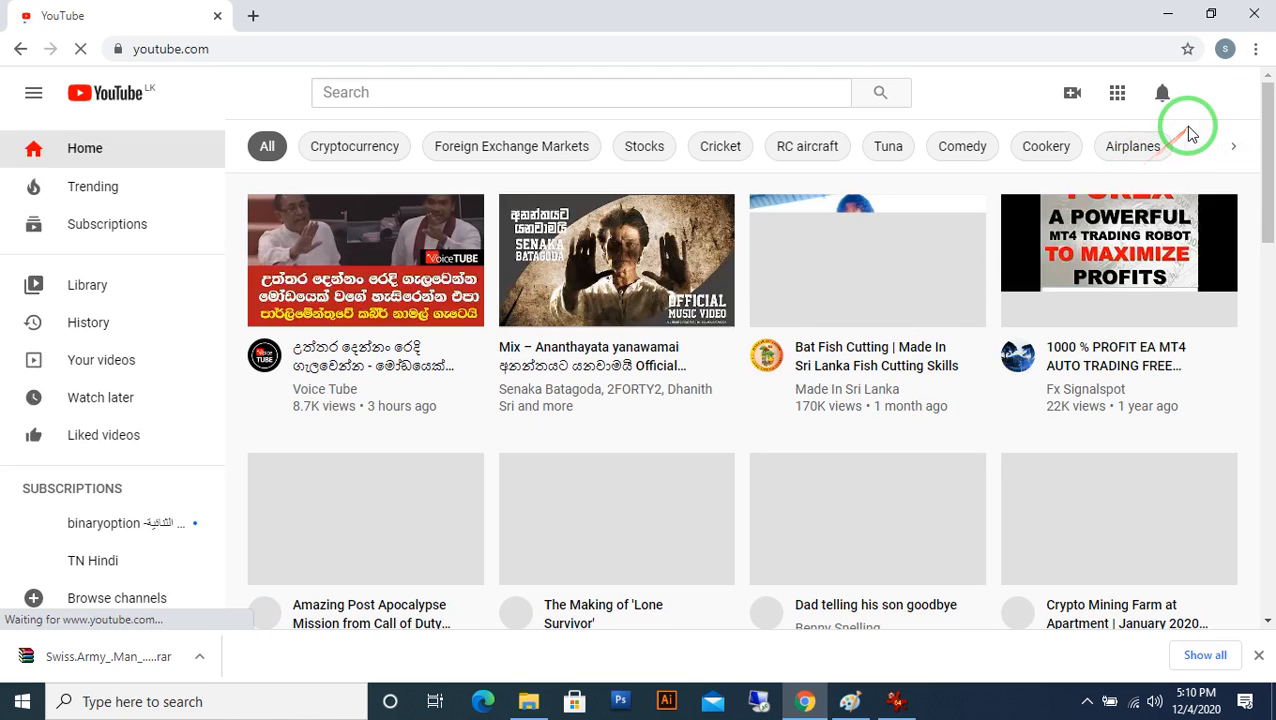
- Open YouTube's avatar account menu to confirm the name TECHLINELK
left_click(1214, 92)
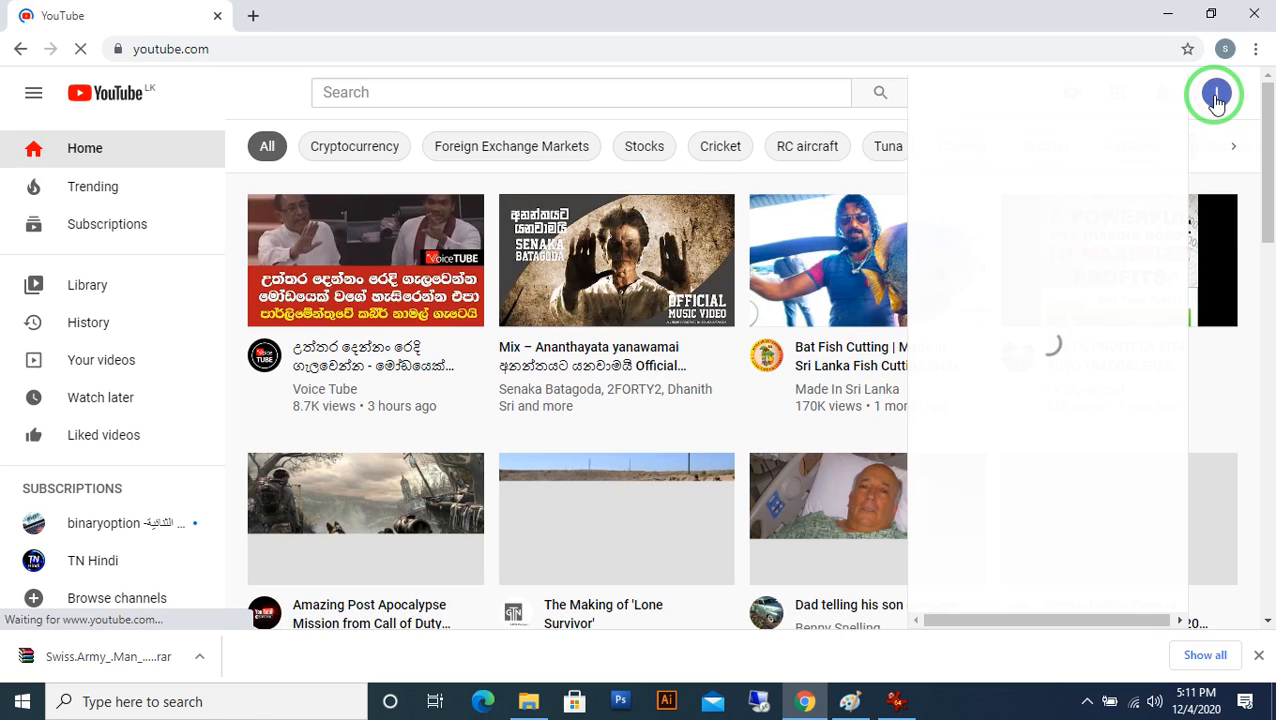
left_click(1214, 93)
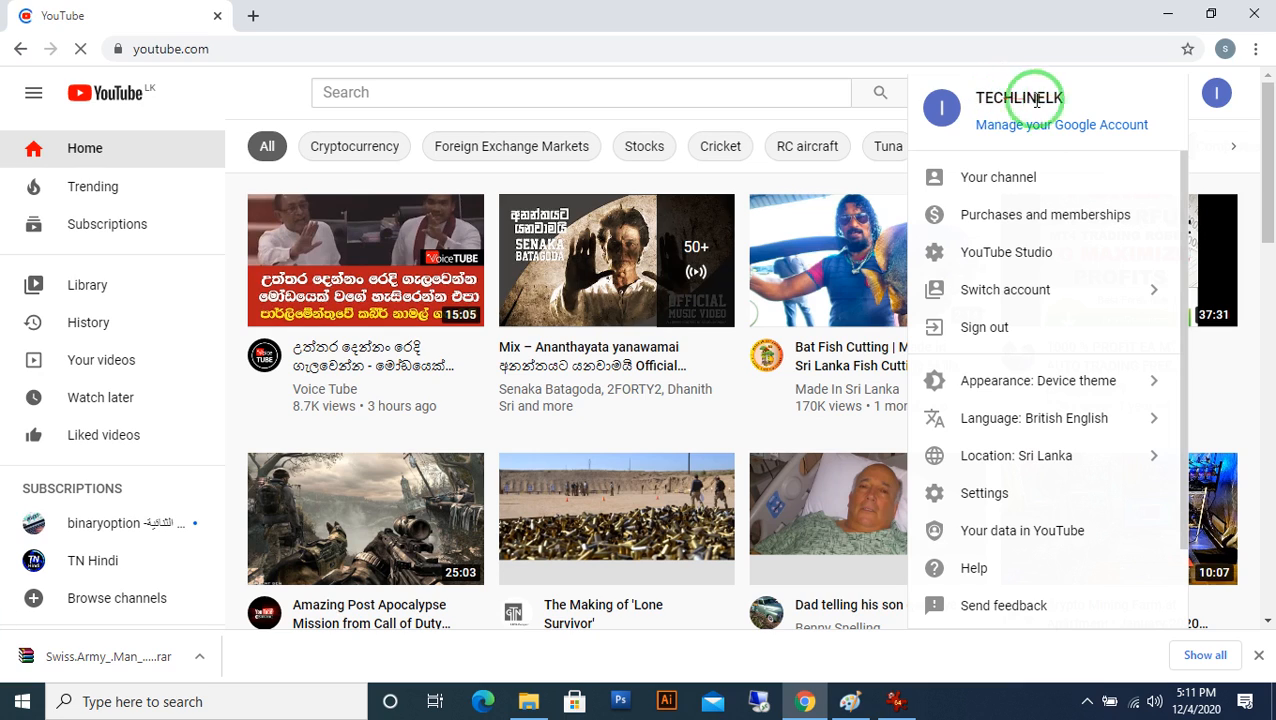
mouse_move(1045, 140)
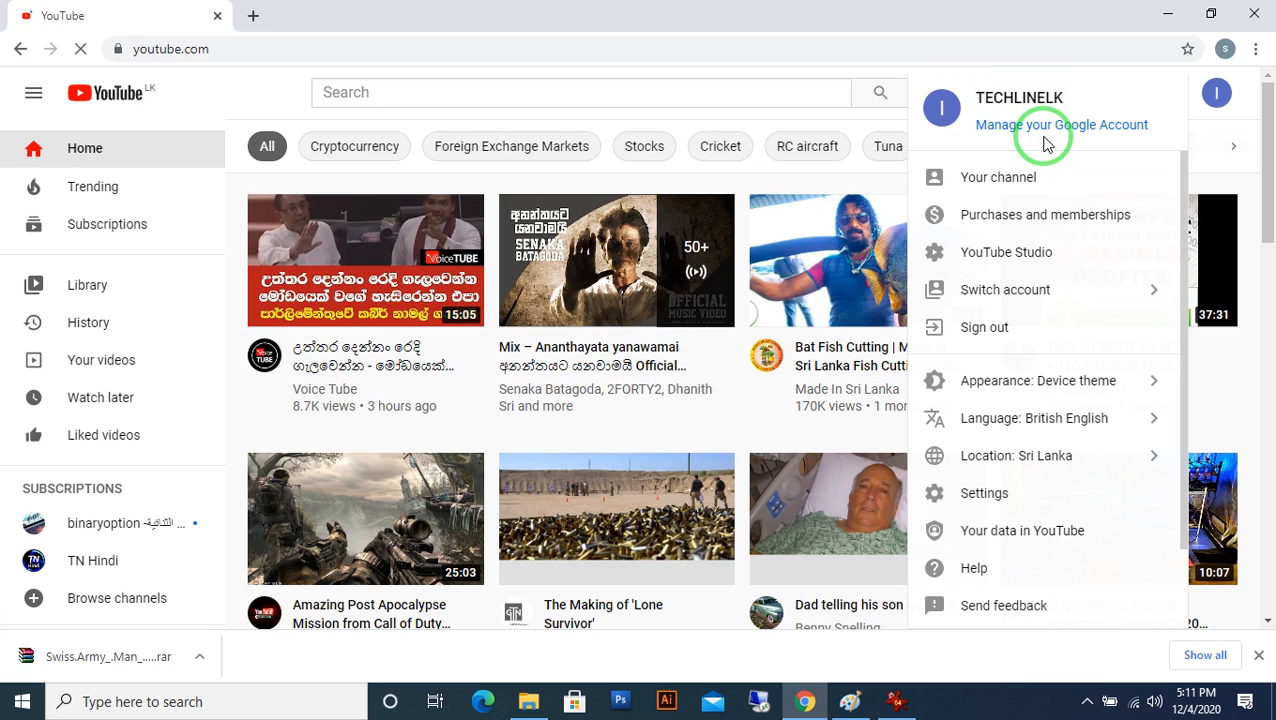